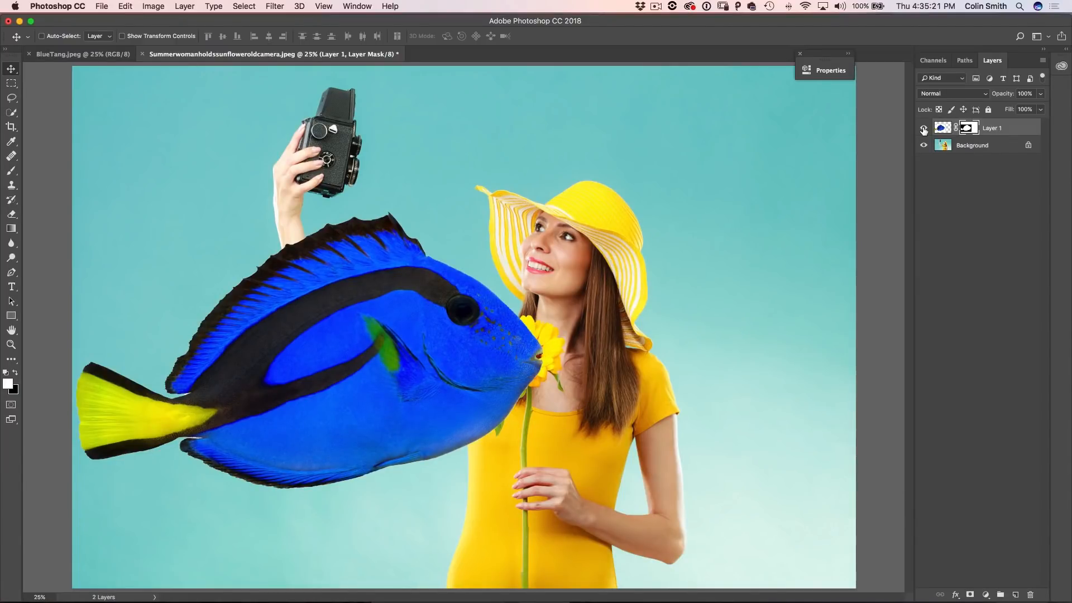
# Step: Toggle the fish layer off and on, then convert to Lab Color without flattening
pyautogui.click(923, 128)
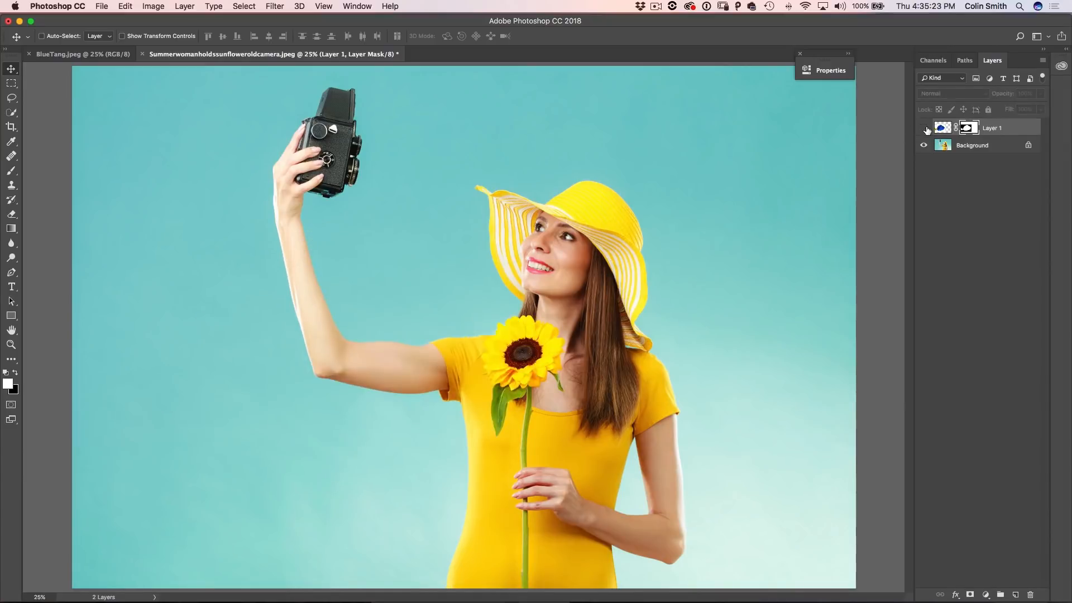
pyautogui.click(923, 128)
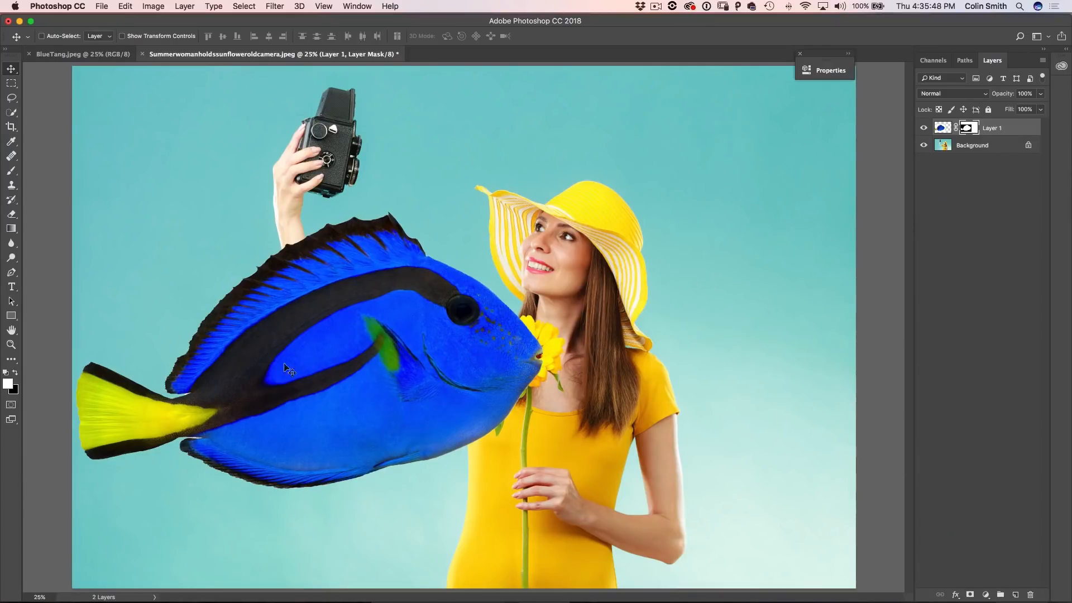
pyautogui.moveTo(380, 345)
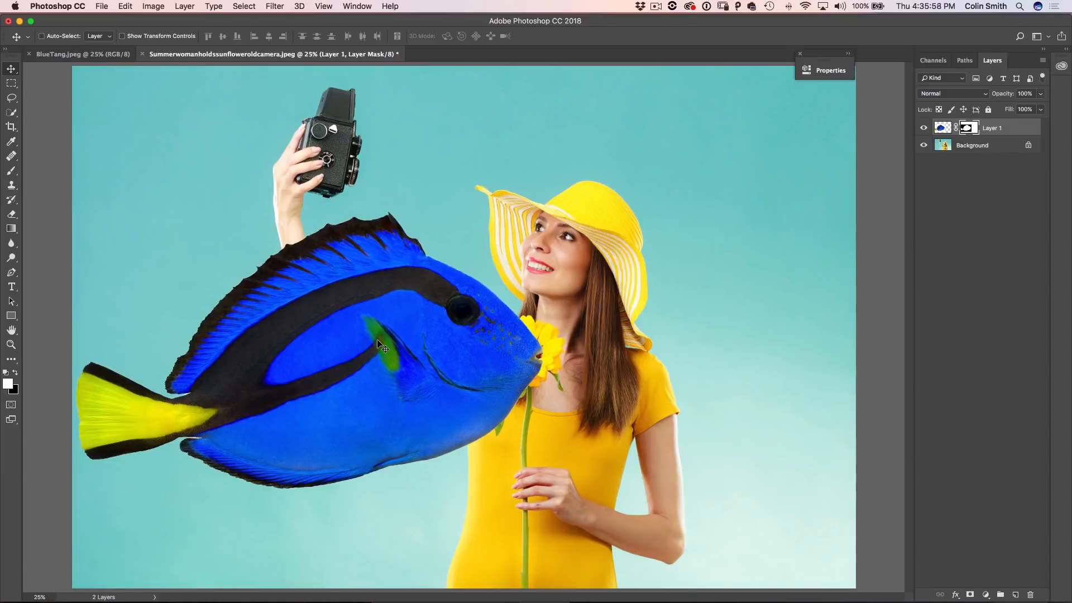
pyautogui.moveTo(369, 300)
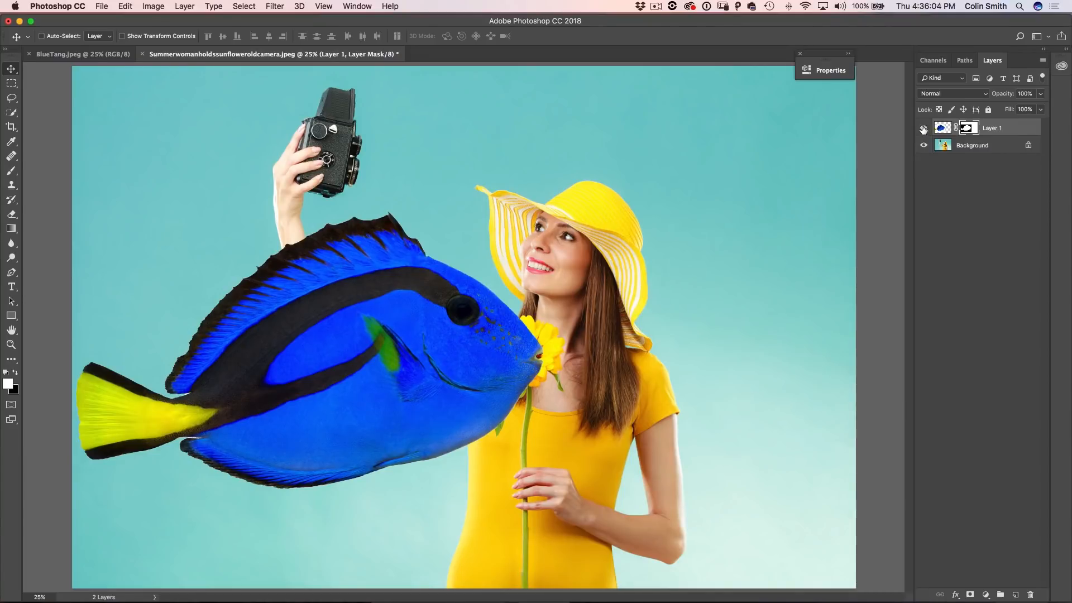
pyautogui.moveTo(741, 152)
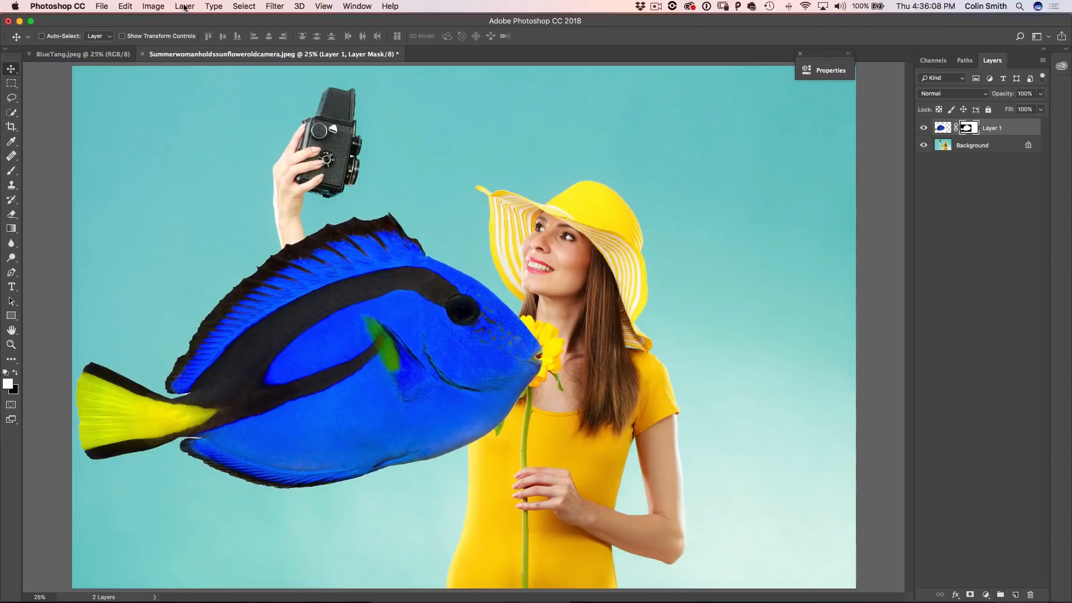
pyautogui.click(153, 6)
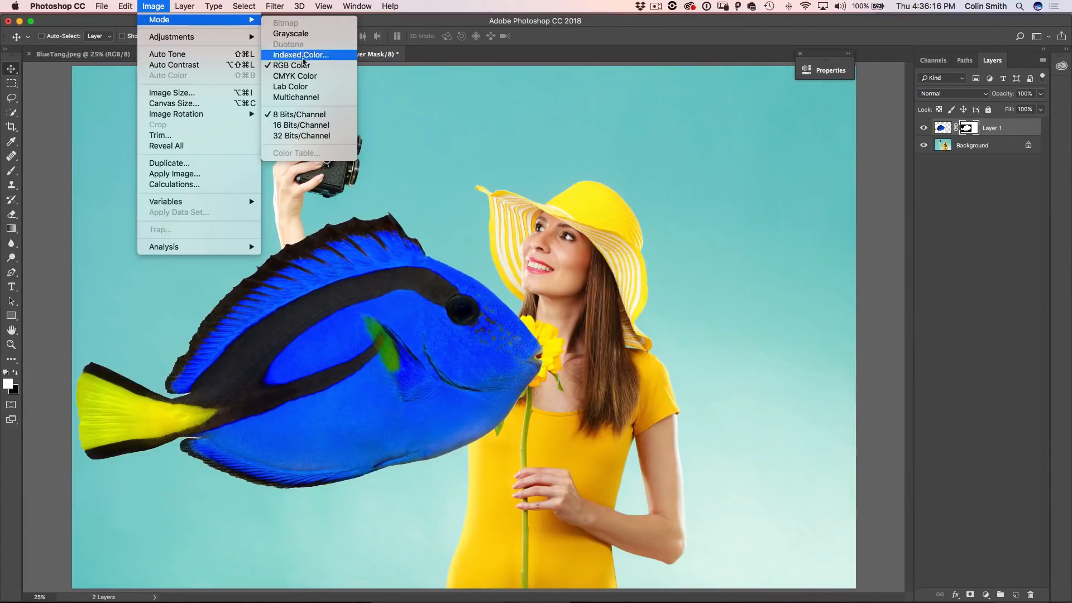
pyautogui.click(300, 55)
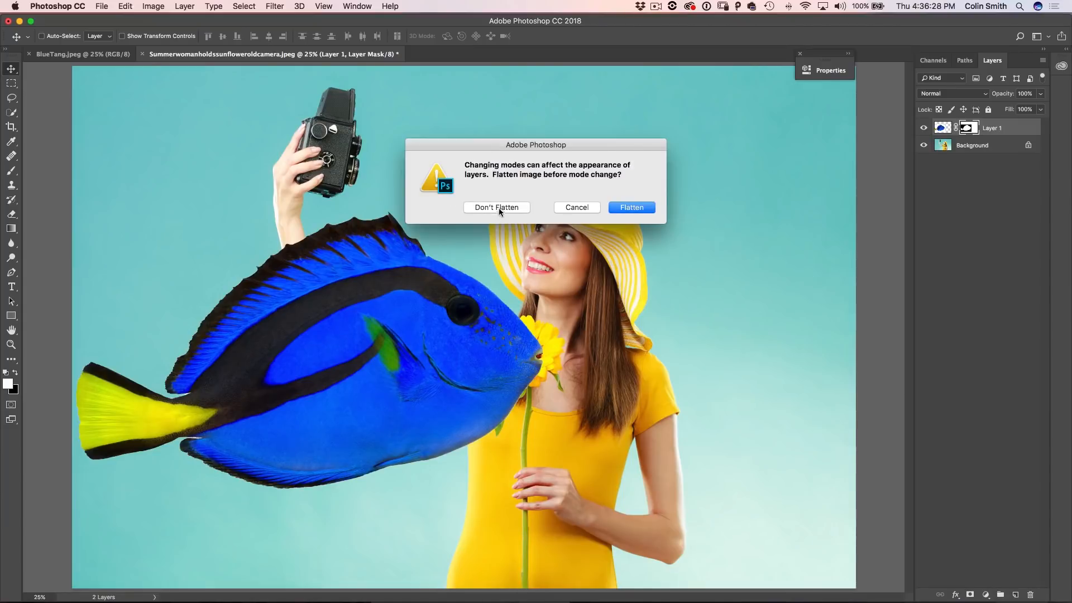
pyautogui.click(496, 207)
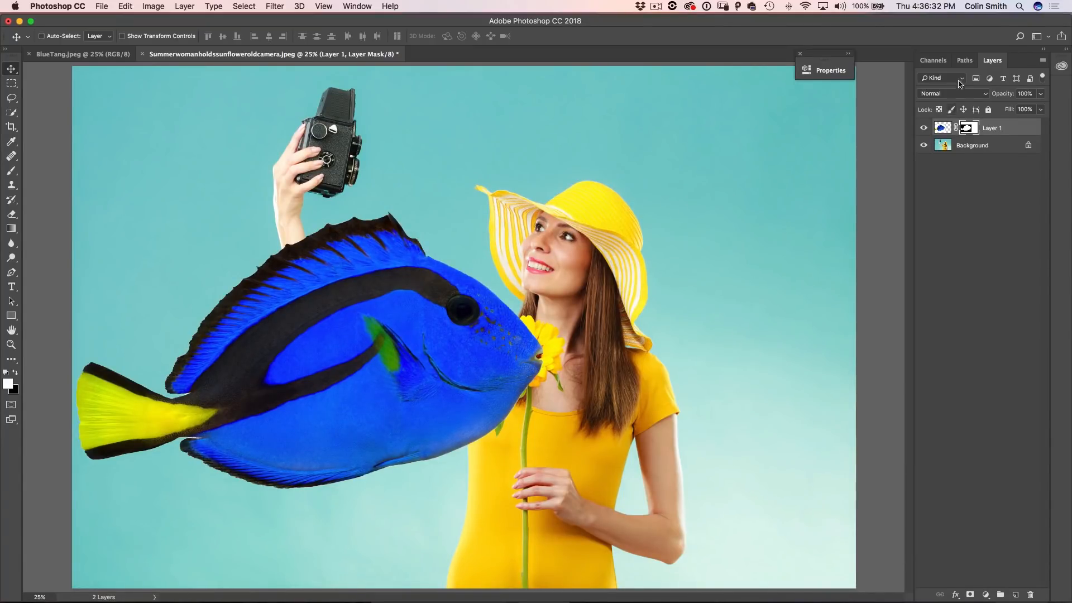
# Step: Preview the Lightness and a channels individually, then return to the Lab composite
pyautogui.click(932, 60)
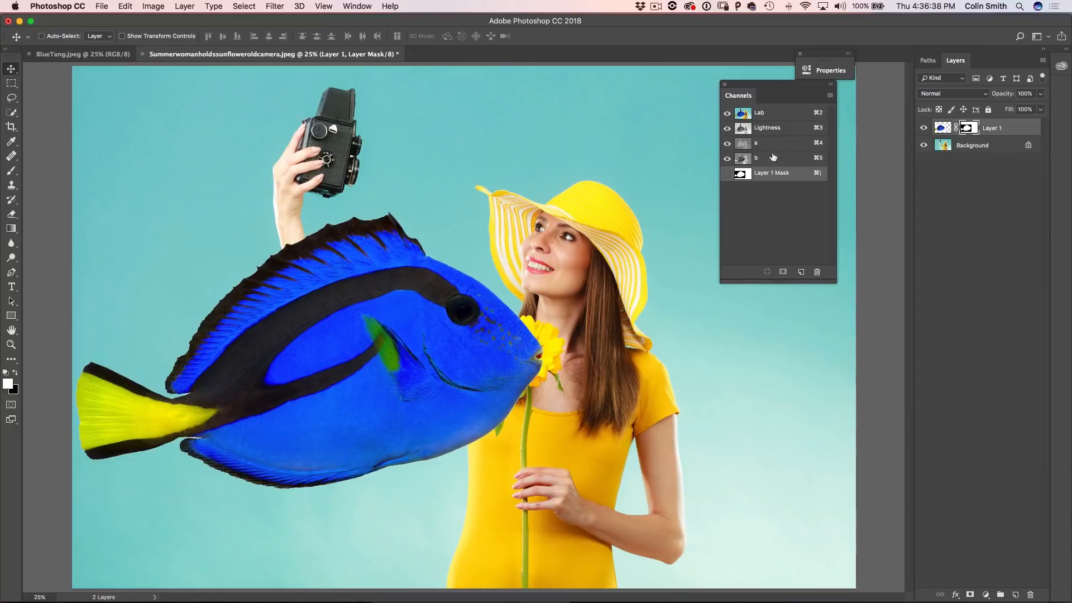
pyautogui.click(767, 128)
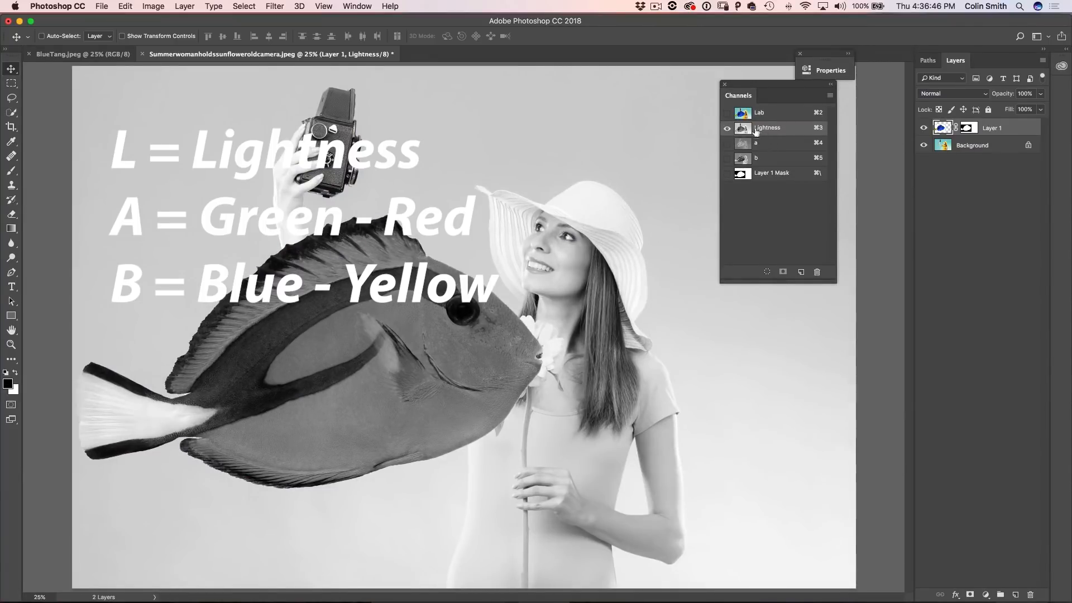
pyautogui.click(767, 143)
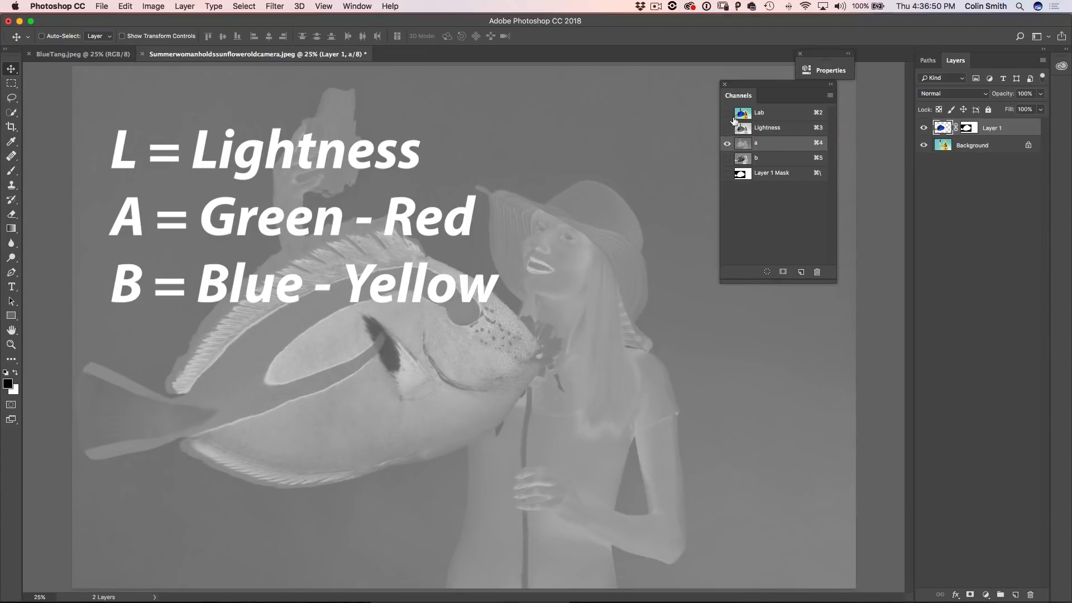
pyautogui.click(727, 158)
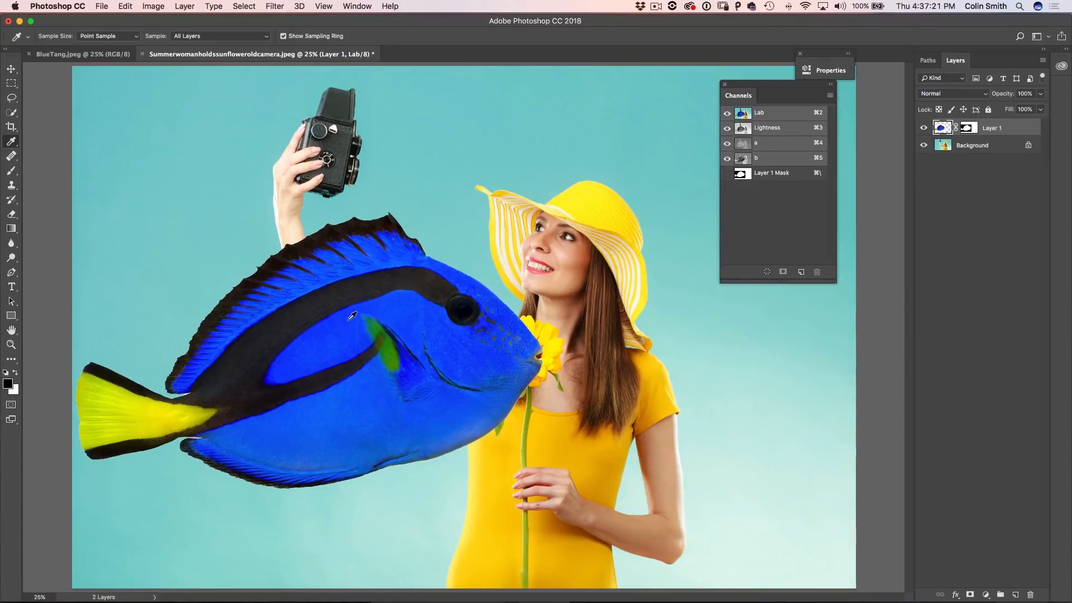
# Step: Dock the Info panel beside Channels and sample the fish's blue (L 36, a 49, b -100)
pyautogui.click(356, 7)
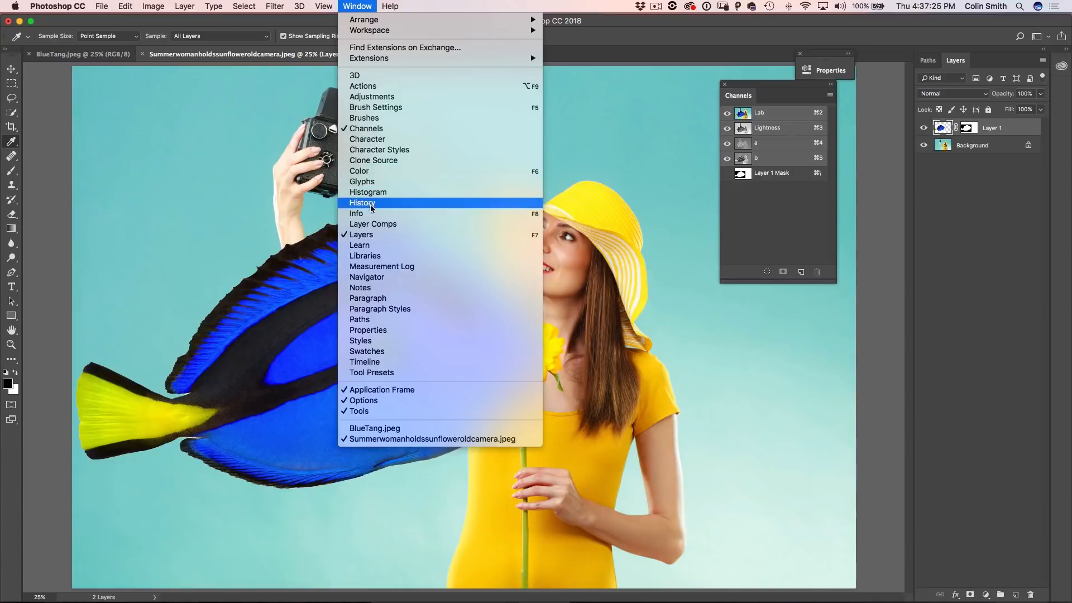
pyautogui.click(355, 213)
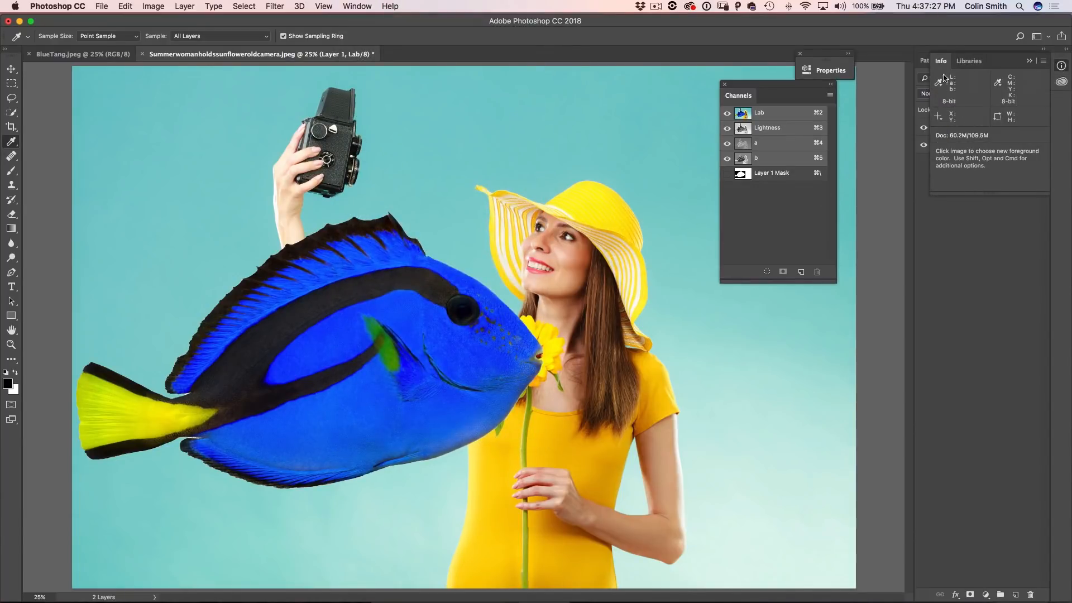
pyautogui.moveTo(940, 60); pyautogui.dragTo(592, 79)
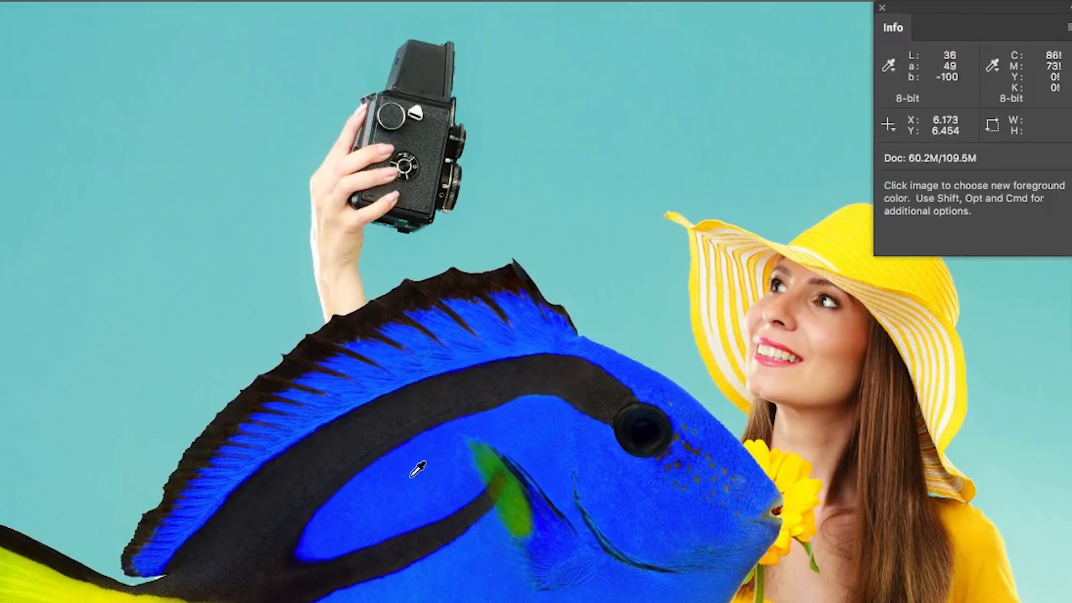
pyautogui.click(416, 468)
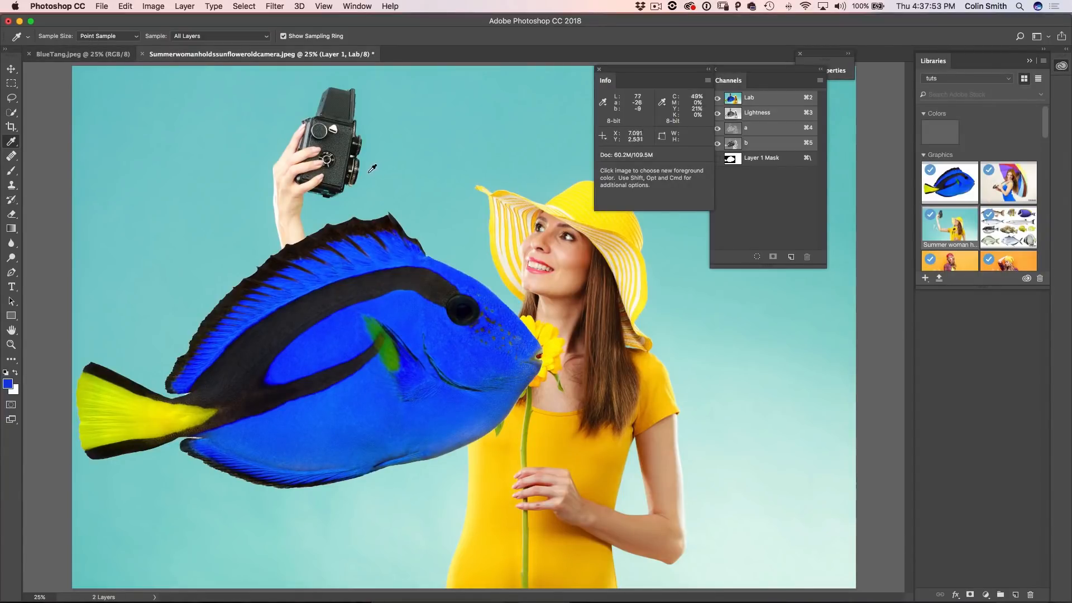
# Step: Set the Eyedropper Sample Size to 5 by 5, then to 11 by 11 Average
pyautogui.click(108, 35)
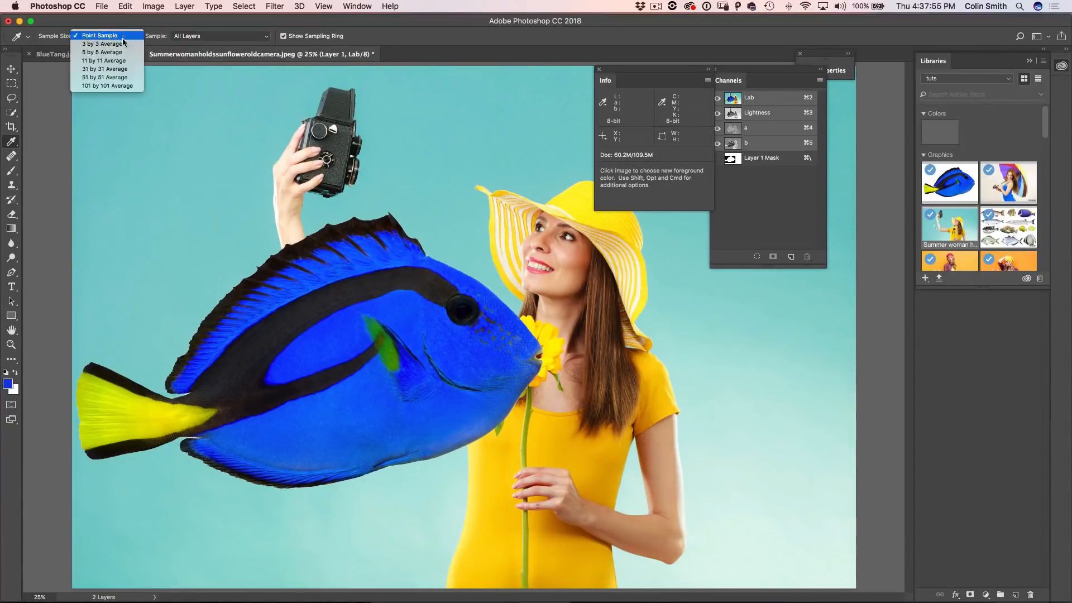
pyautogui.click(103, 52)
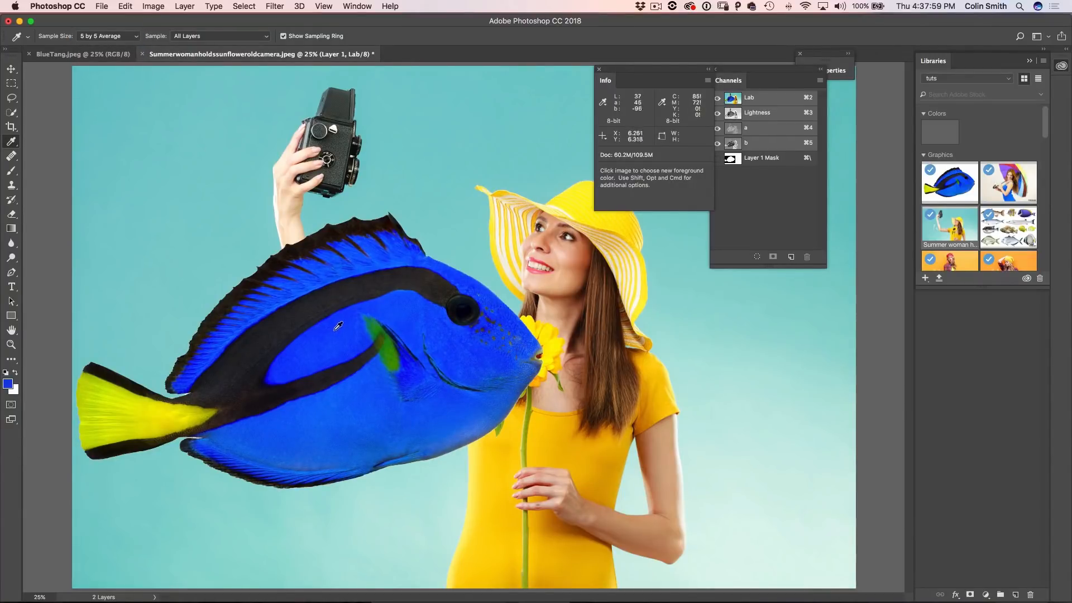
pyautogui.click(106, 35)
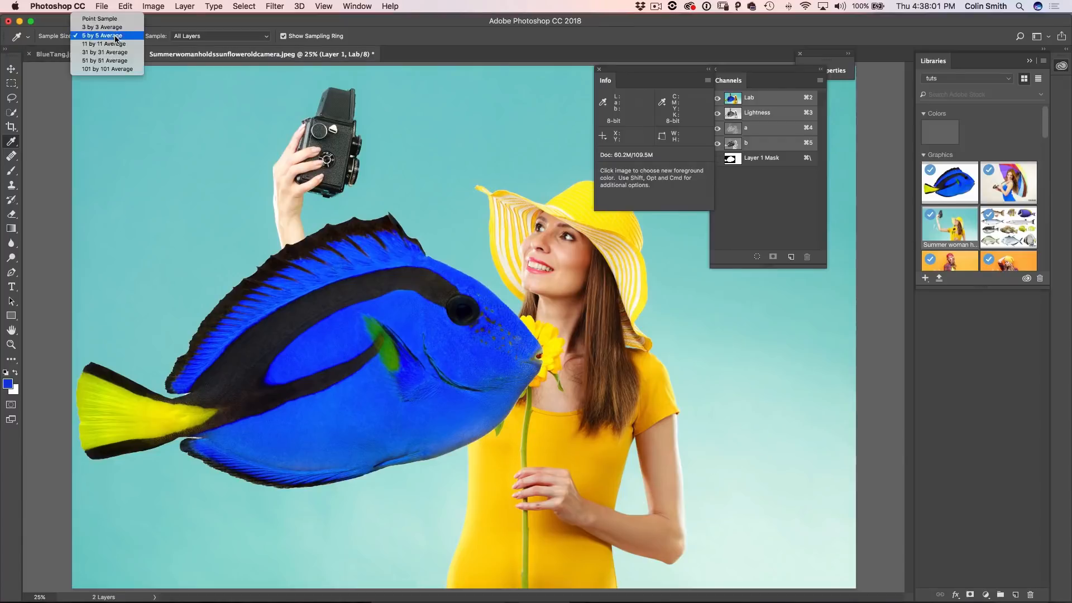
pyautogui.click(104, 52)
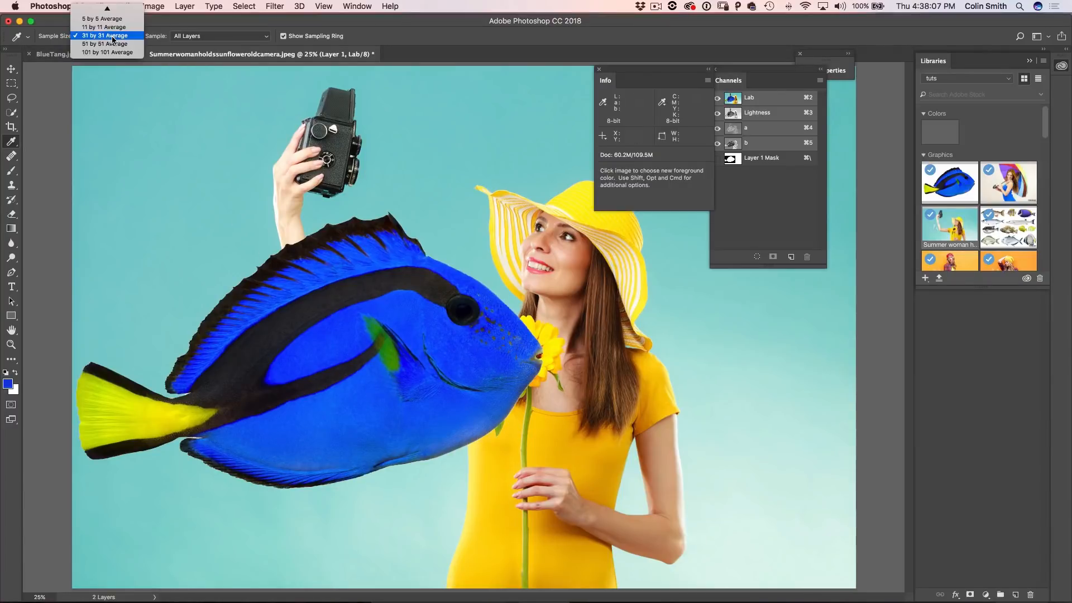
pyautogui.click(104, 35)
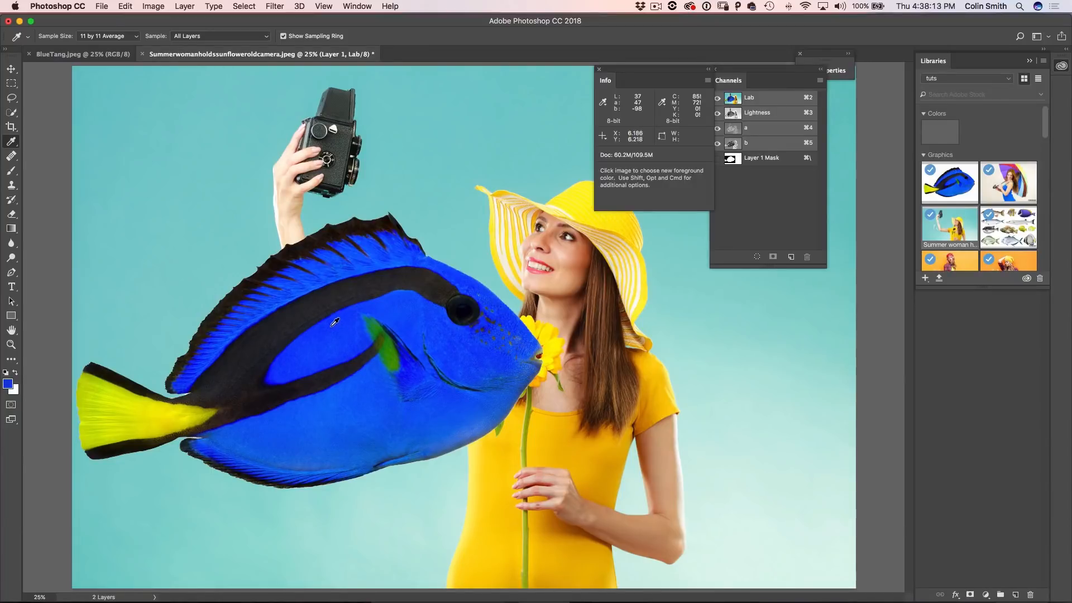
pyautogui.moveTo(338, 311)
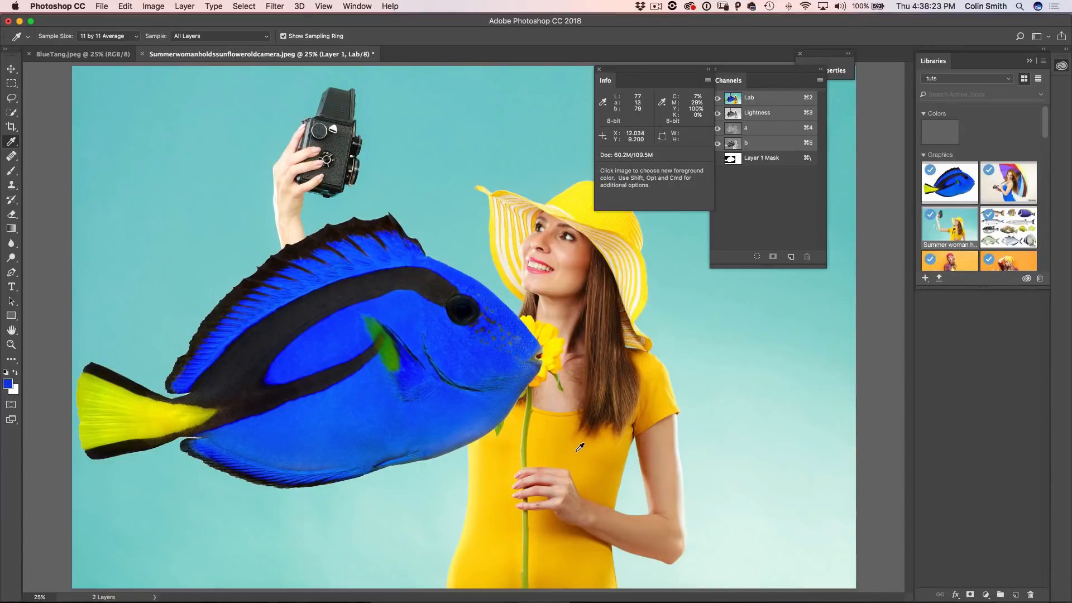
pyautogui.moveTo(580, 445)
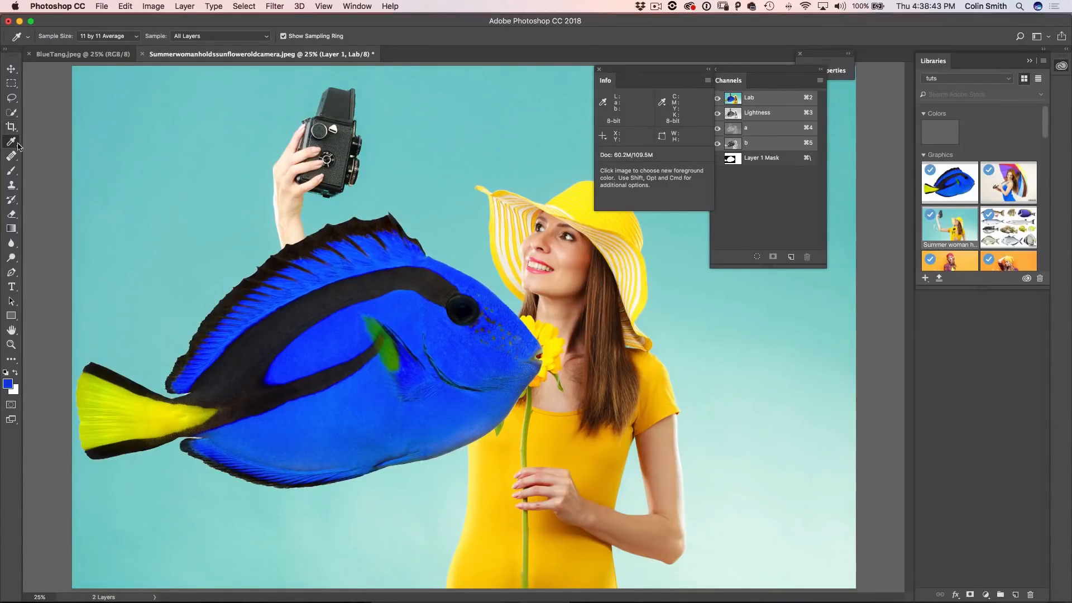
# Step: Place a Color Sampler on the fish's blue body (L 38, a 44, b -97)
pyautogui.click(11, 145)
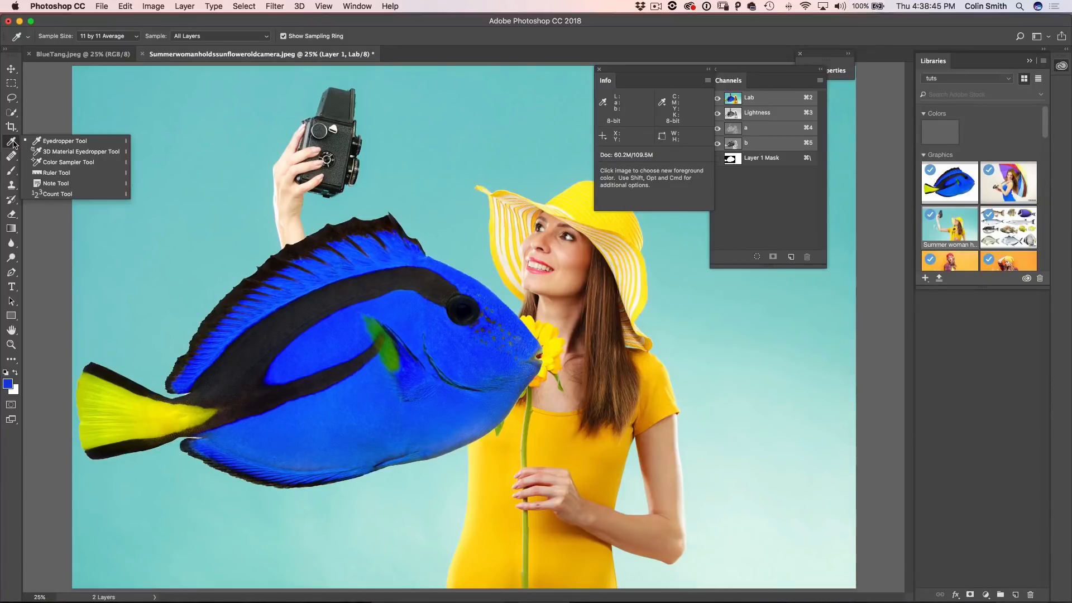
pyautogui.moveTo(60, 167)
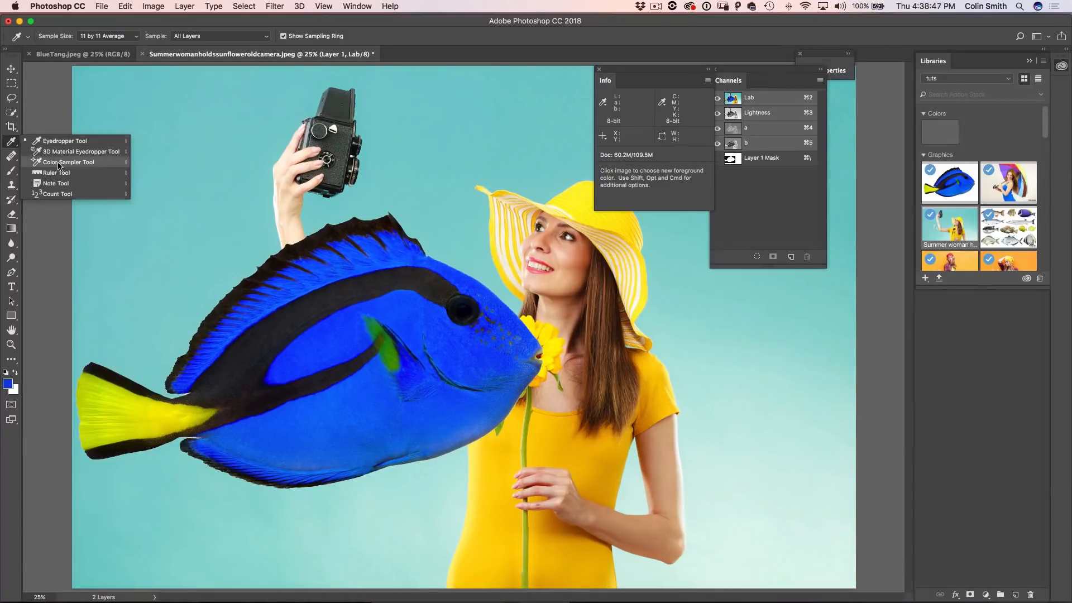
pyautogui.click(68, 162)
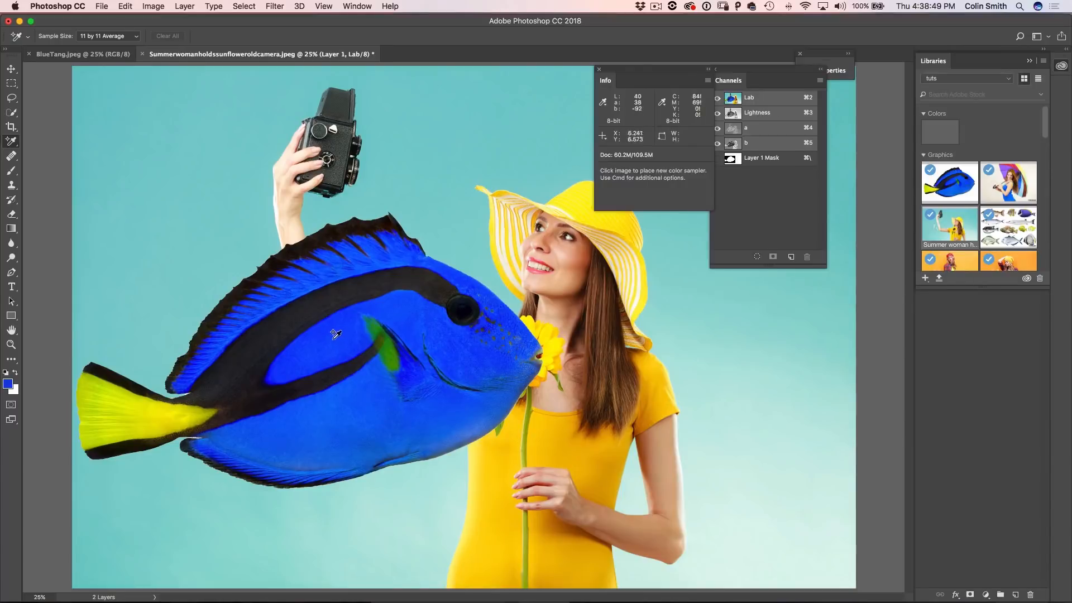
pyautogui.click(335, 335)
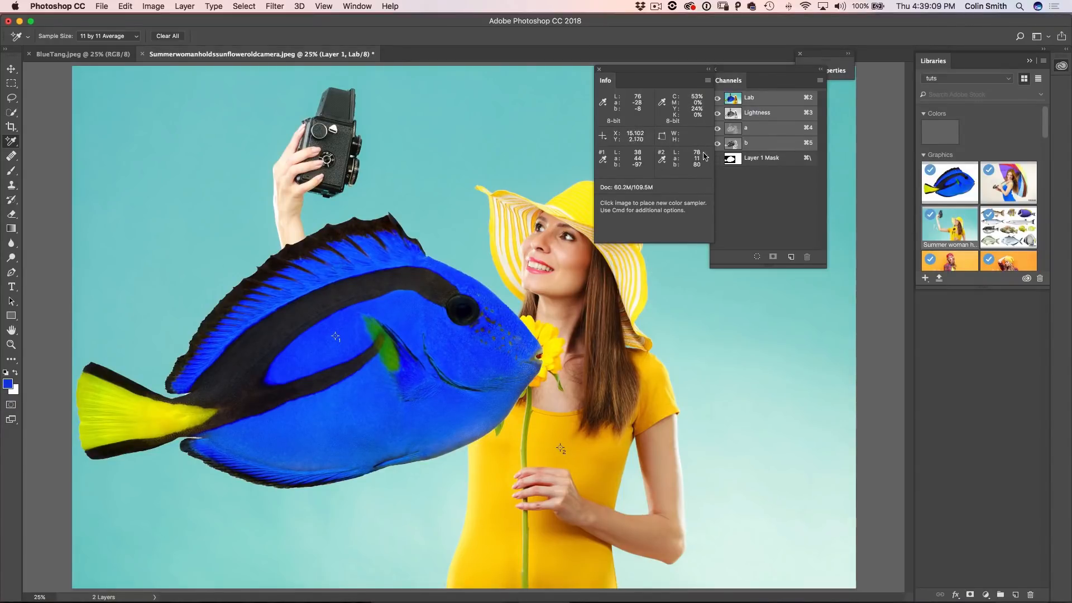
pyautogui.moveTo(596, 240)
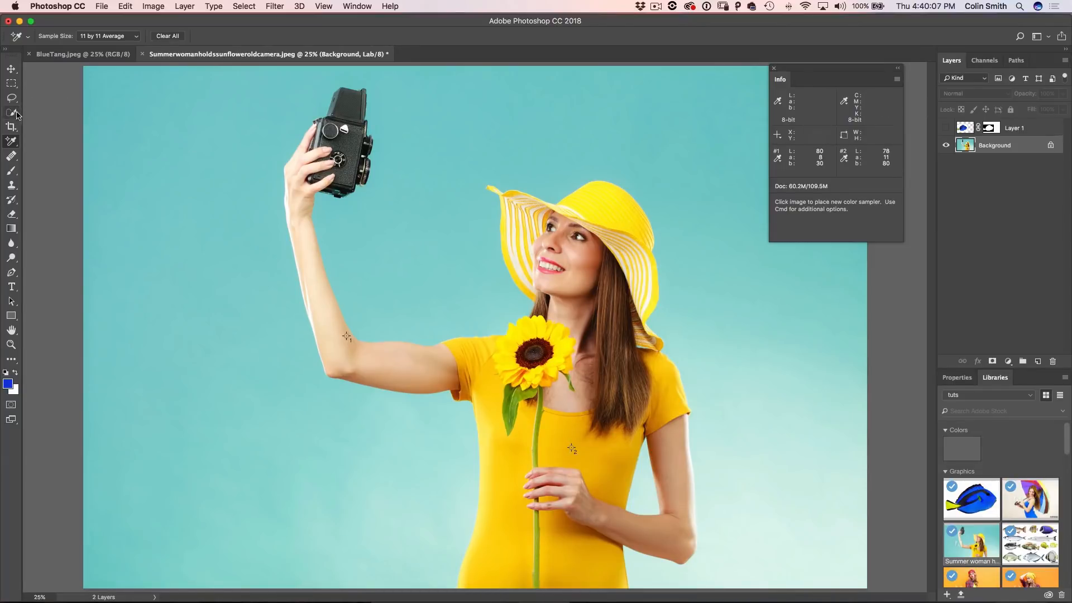
# Step: Select the yellow dress with Color Range, adding samples and Fuzziness about 58
pyautogui.click(11, 113)
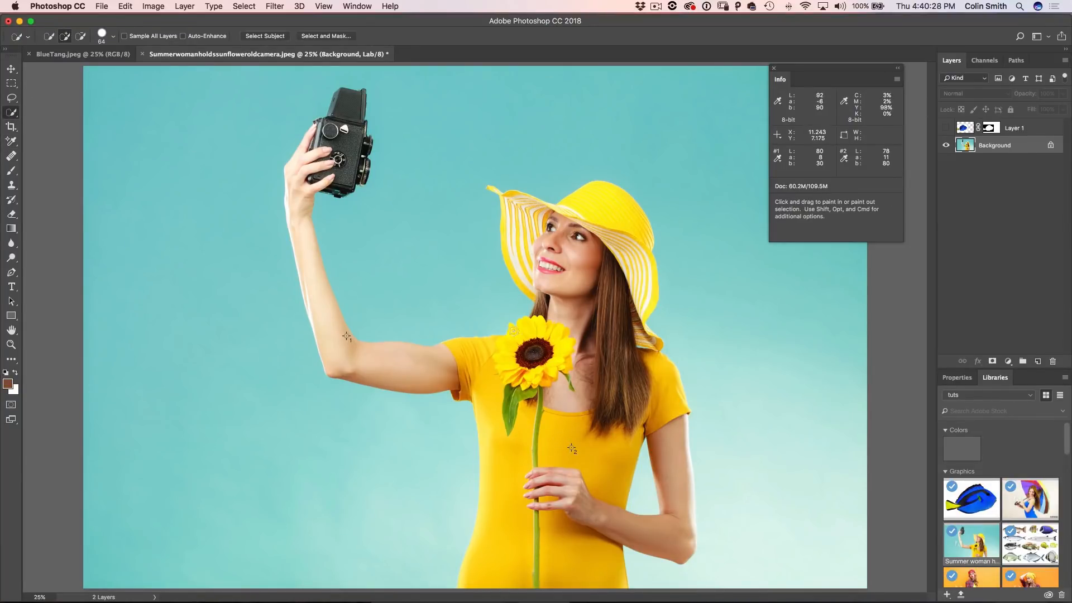
pyautogui.click(243, 6)
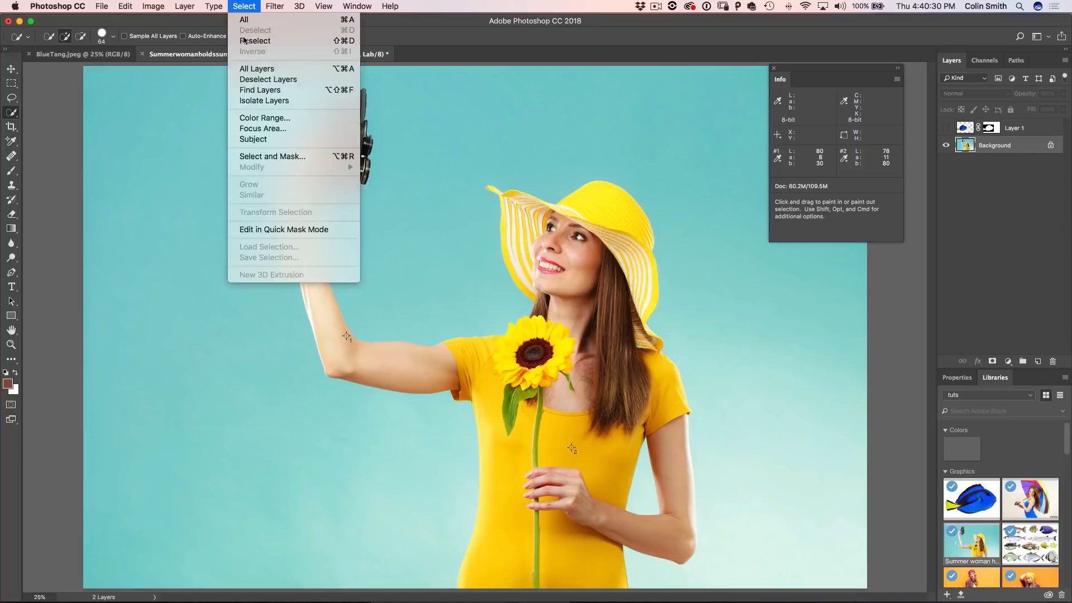
pyautogui.moveTo(255, 40)
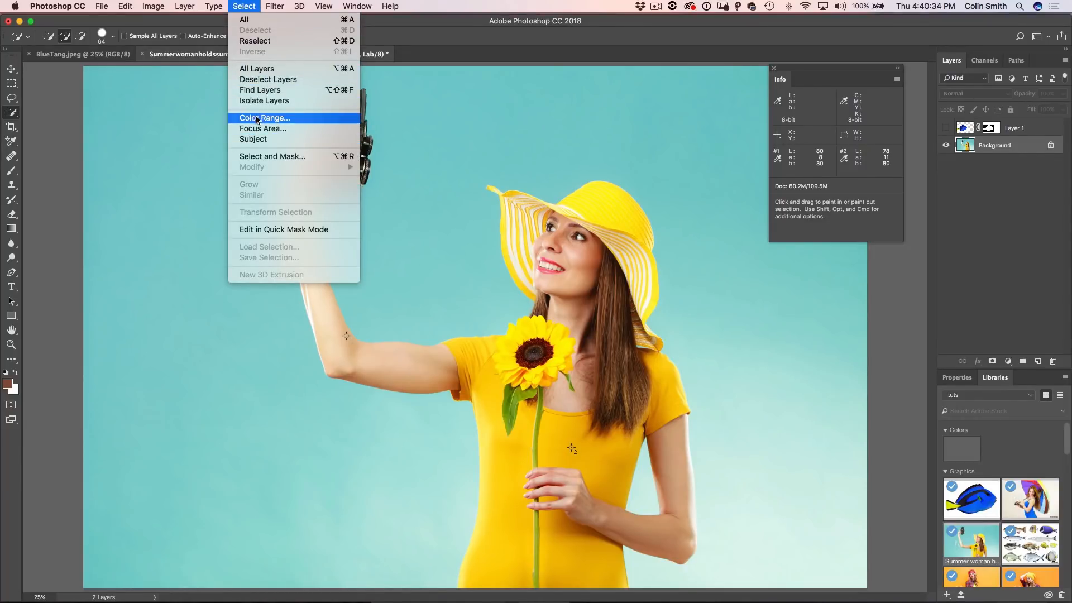
pyautogui.click(265, 117)
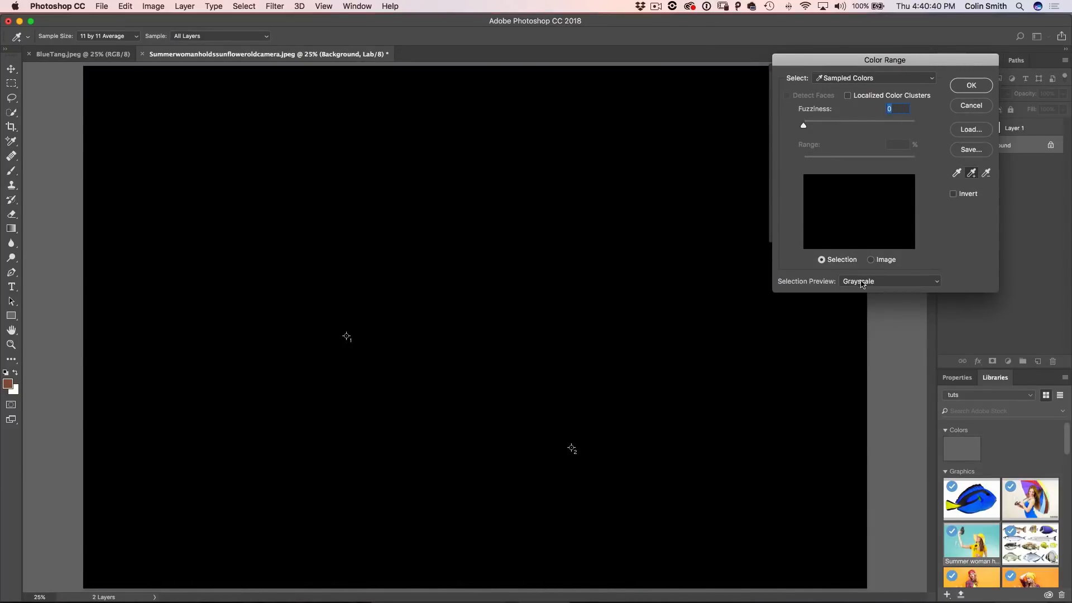
pyautogui.click(888, 281)
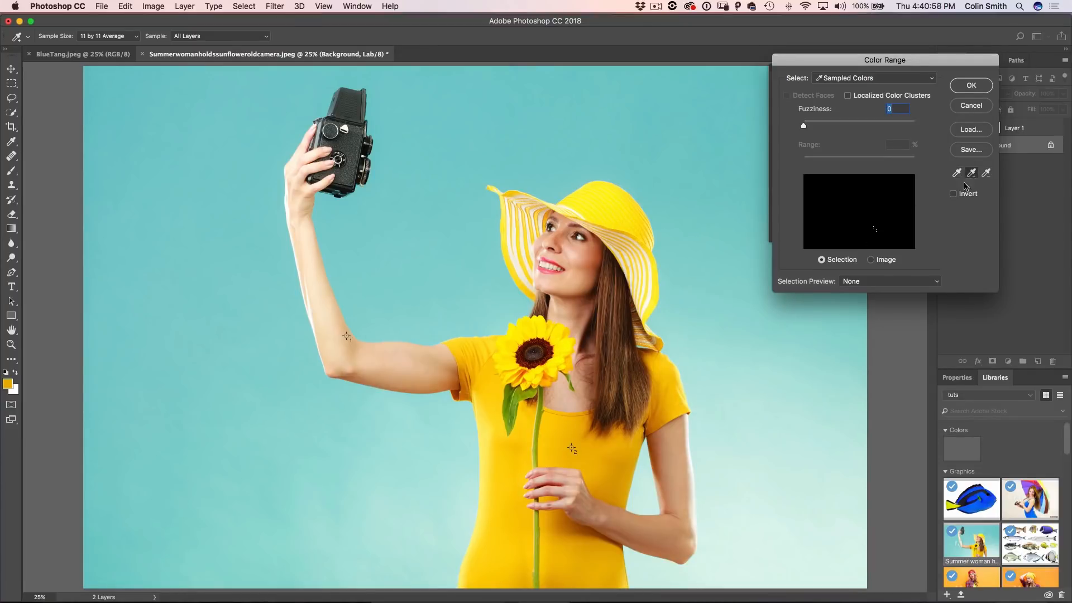
pyautogui.click(570, 448)
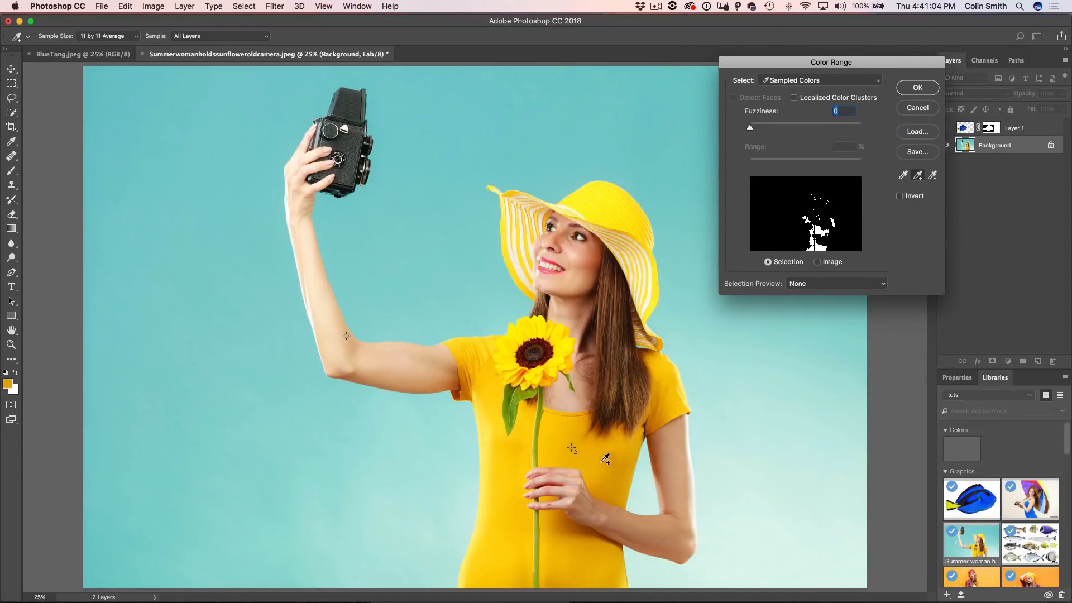
pyautogui.moveTo(465, 379)
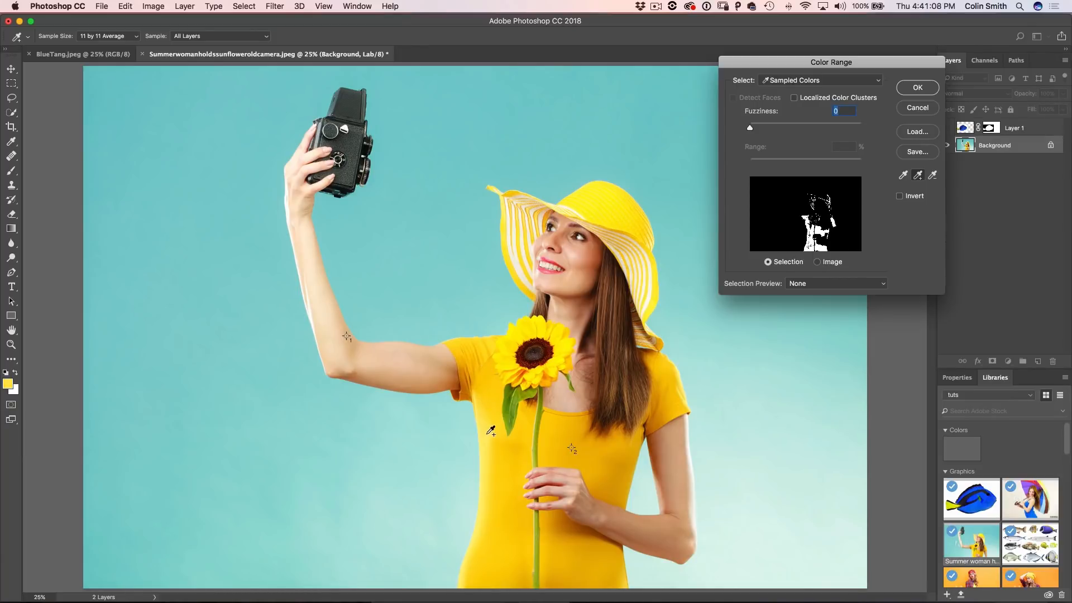
pyautogui.moveTo(763, 287)
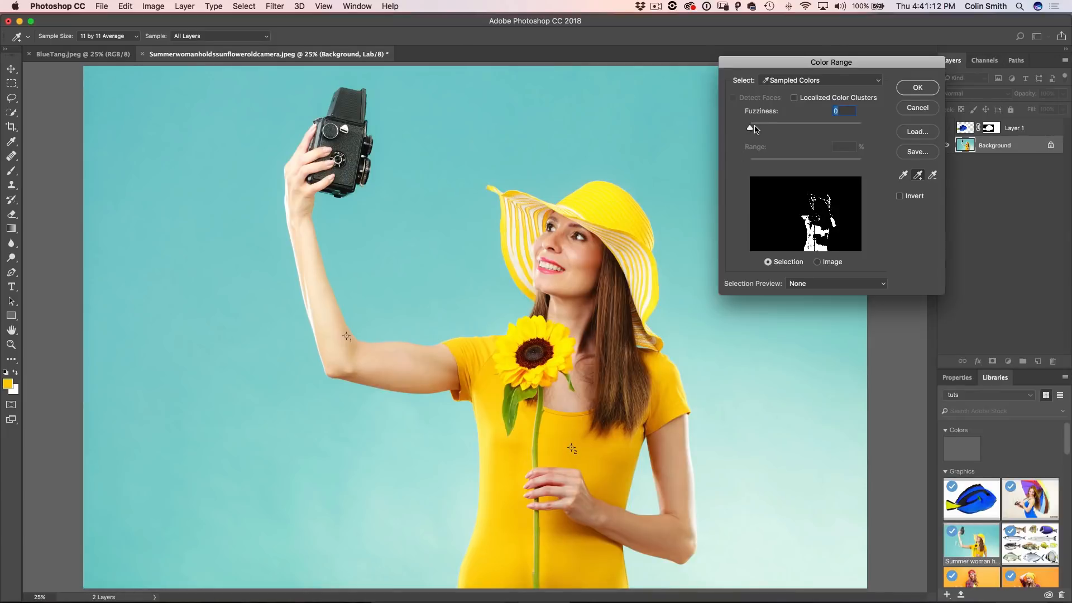
pyautogui.moveTo(749, 128); pyautogui.dragTo(767, 128)
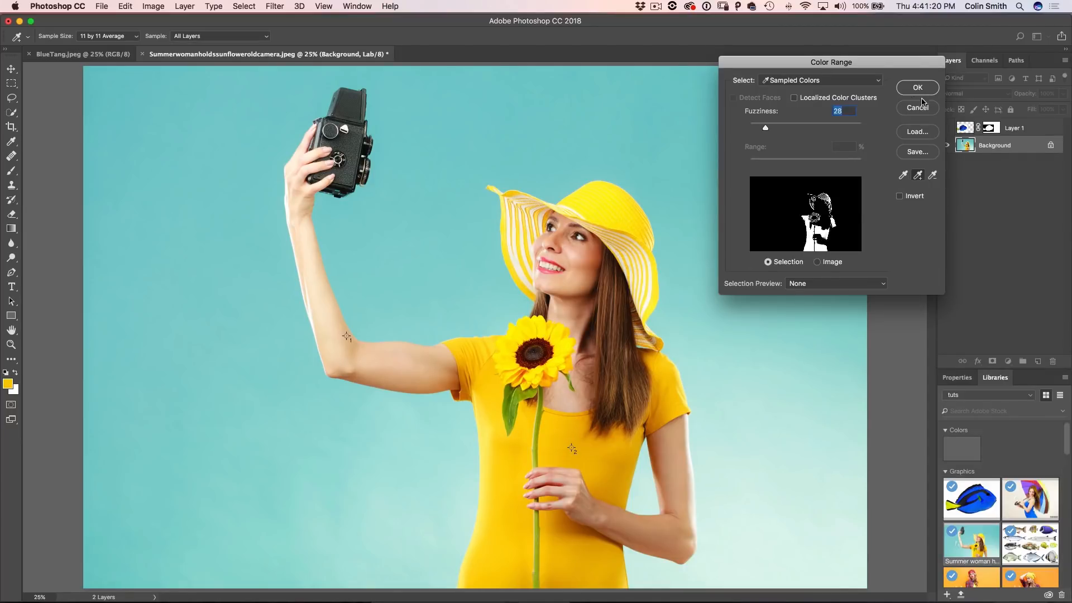
pyautogui.moveTo(764, 128); pyautogui.dragTo(779, 128)
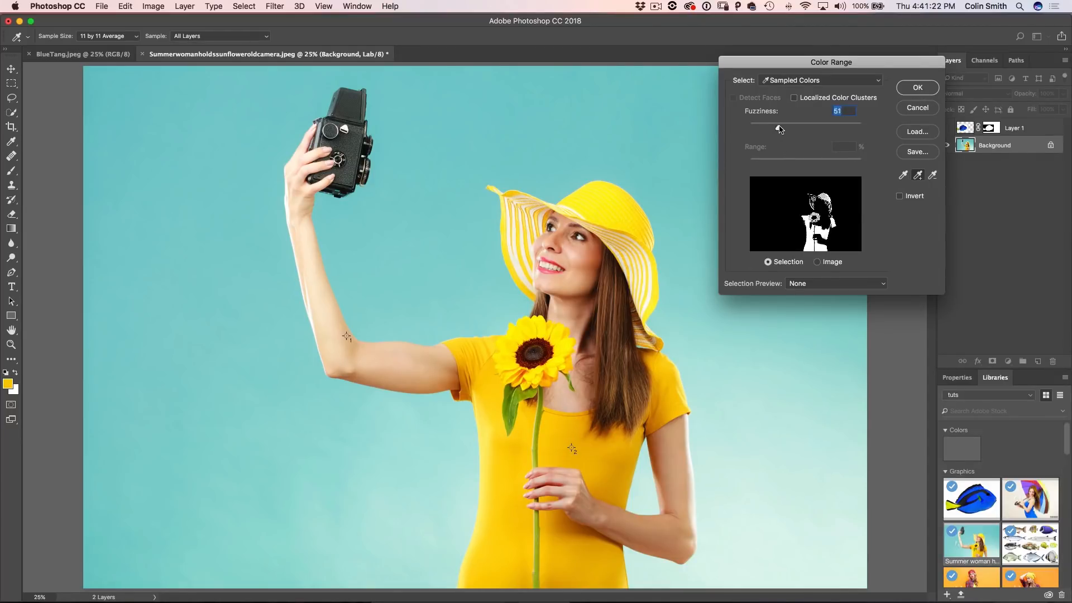
pyautogui.moveTo(775, 127); pyautogui.dragTo(781, 128)
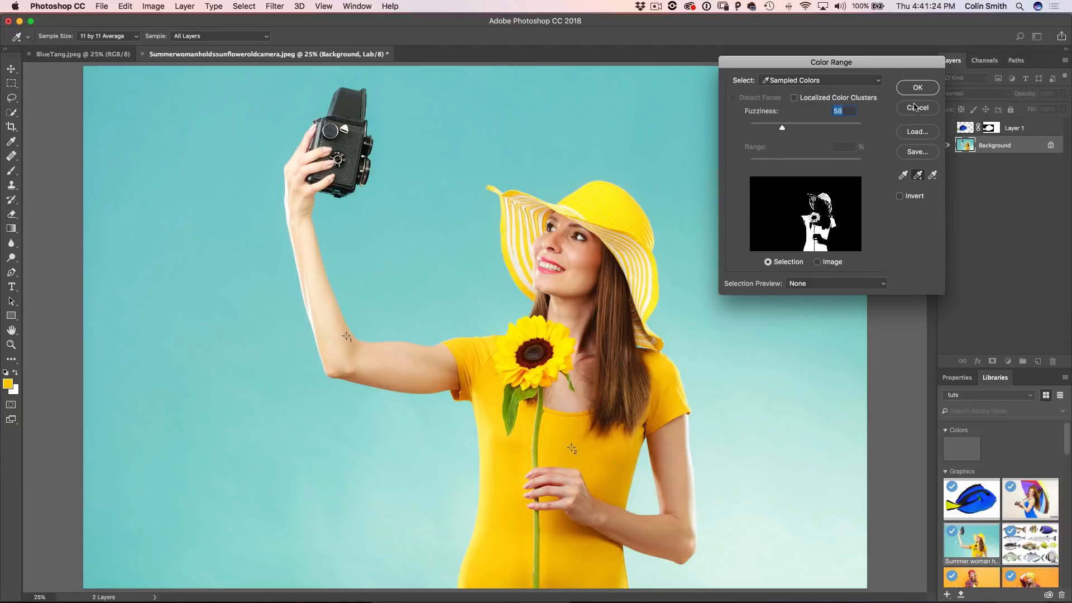
pyautogui.click(916, 87)
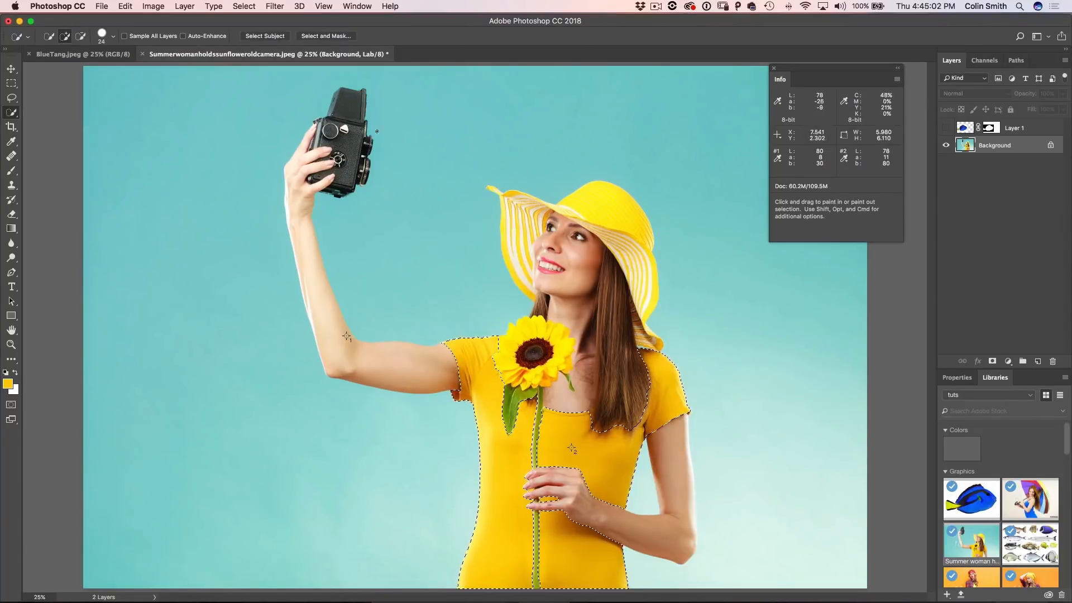
# Step: Review the dress selection in Select and Mask and confirm it with OK
pyautogui.click(325, 36)
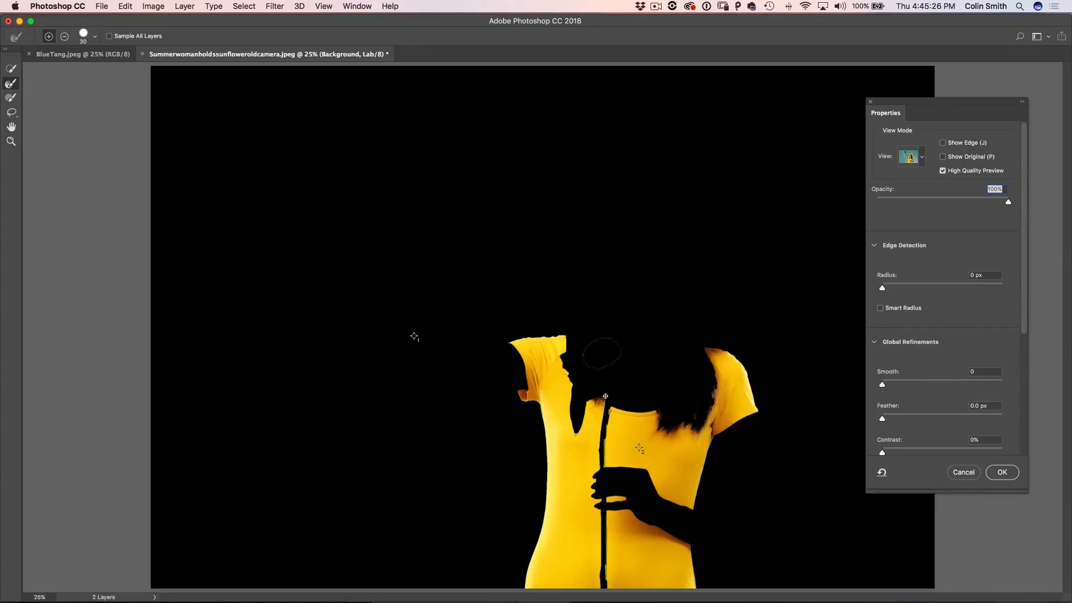
pyautogui.scroll(-3)
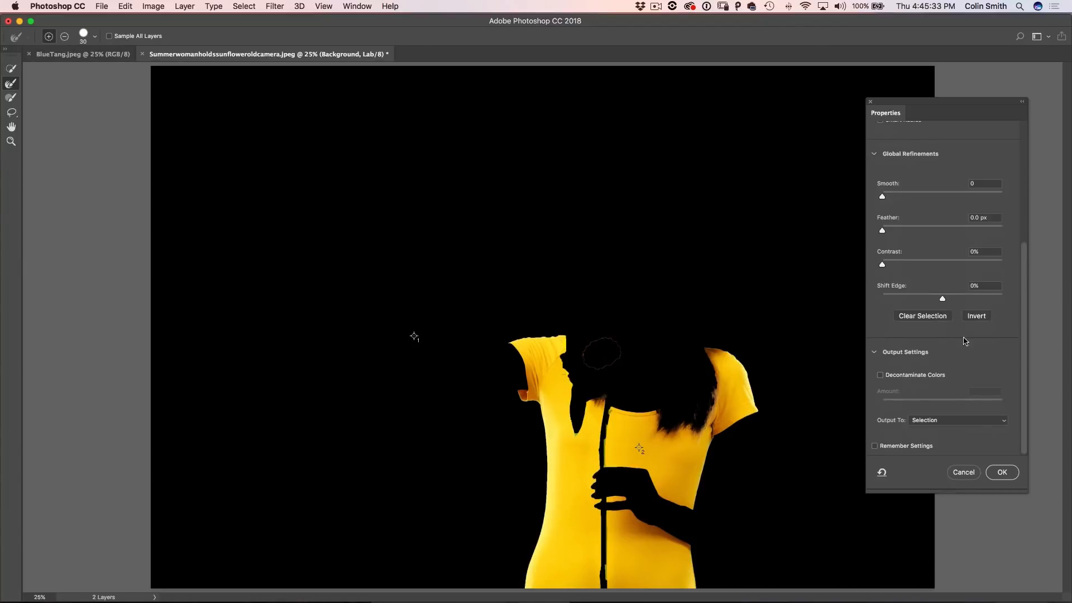
pyautogui.click(1001, 472)
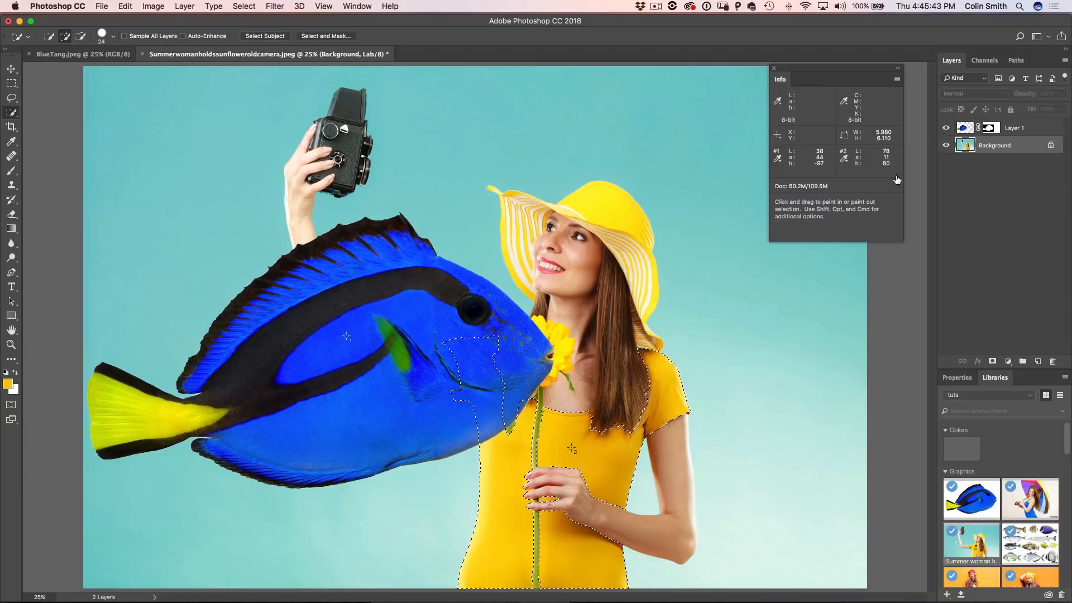
# Step: Add a Curves adjustment layer above Layer 1, masked to the dress selection
pyautogui.click(1014, 128)
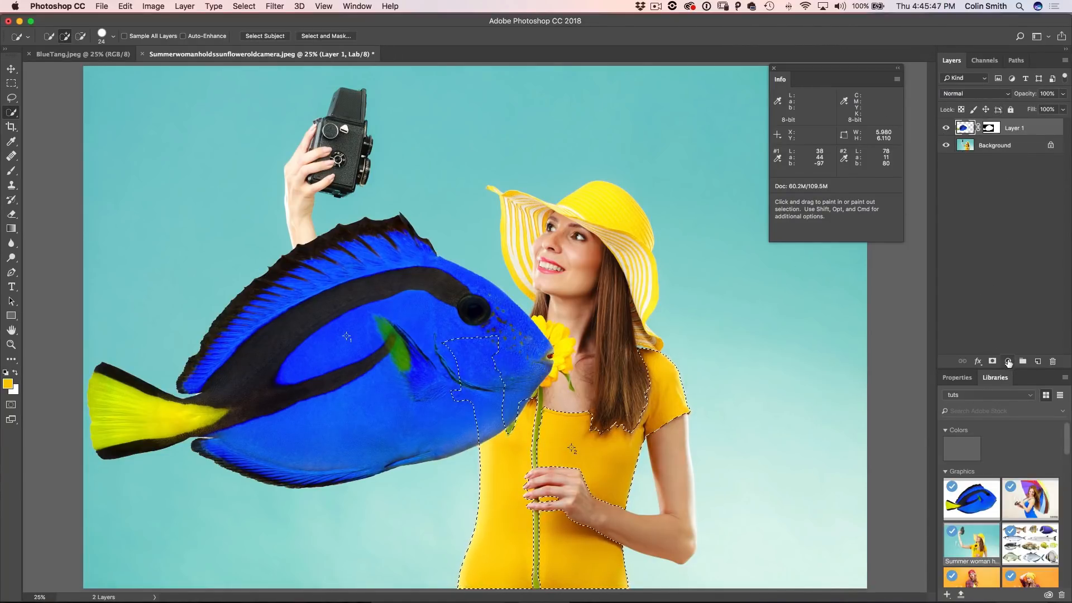
pyautogui.click(1007, 361)
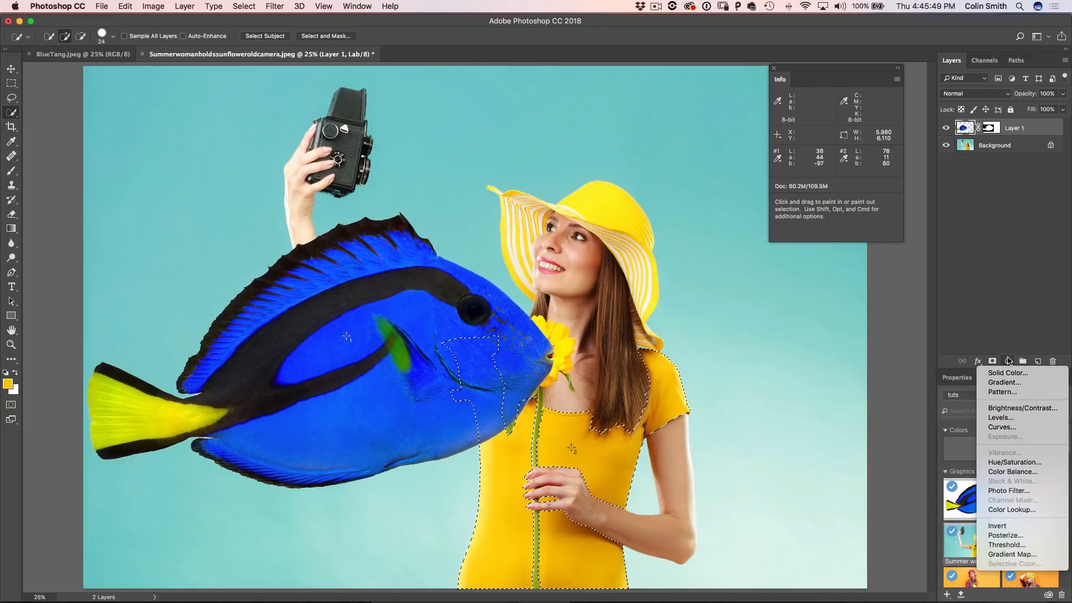
pyautogui.moveTo(1007, 403)
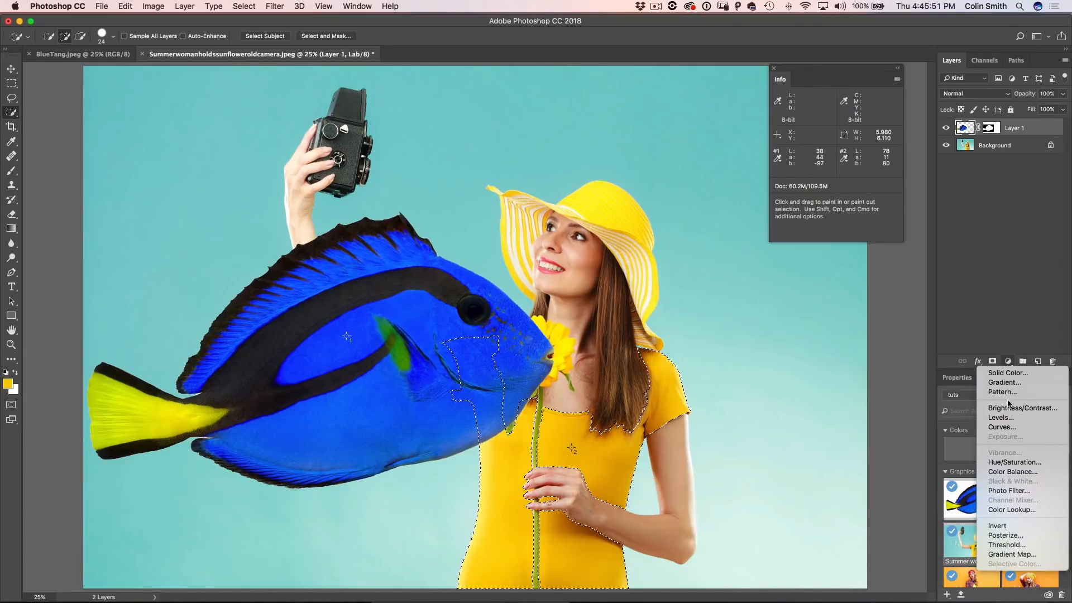
pyautogui.click(1000, 426)
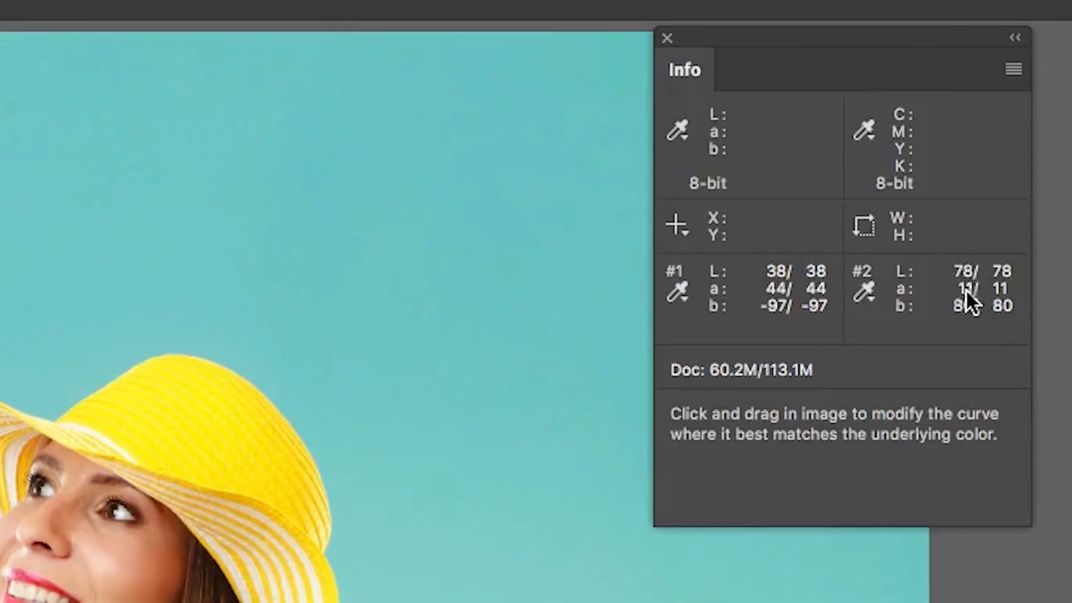
pyautogui.moveTo(820, 290)
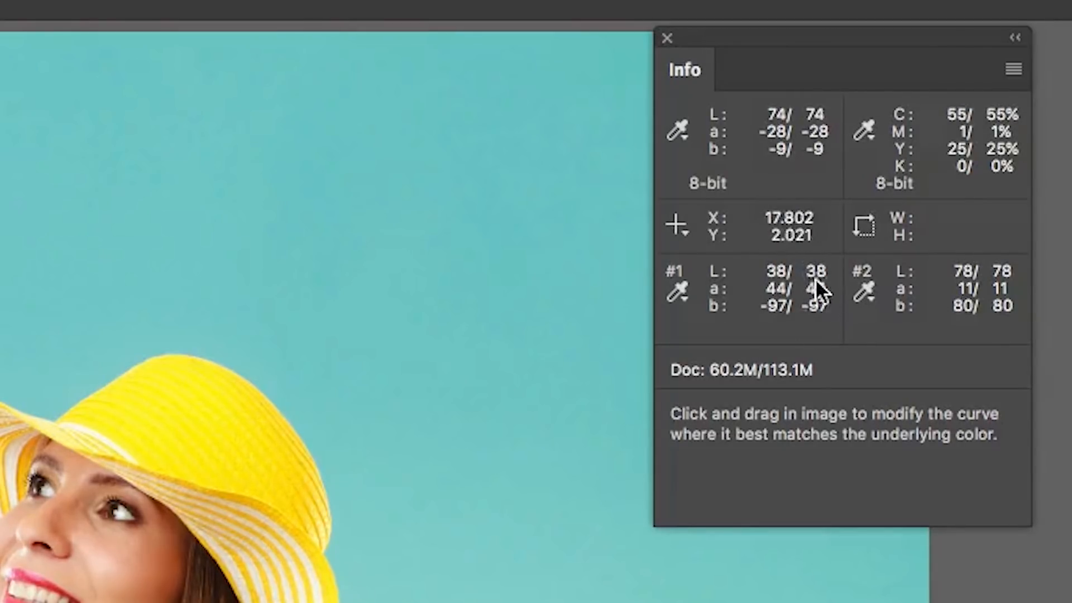
pyautogui.moveTo(820, 280)
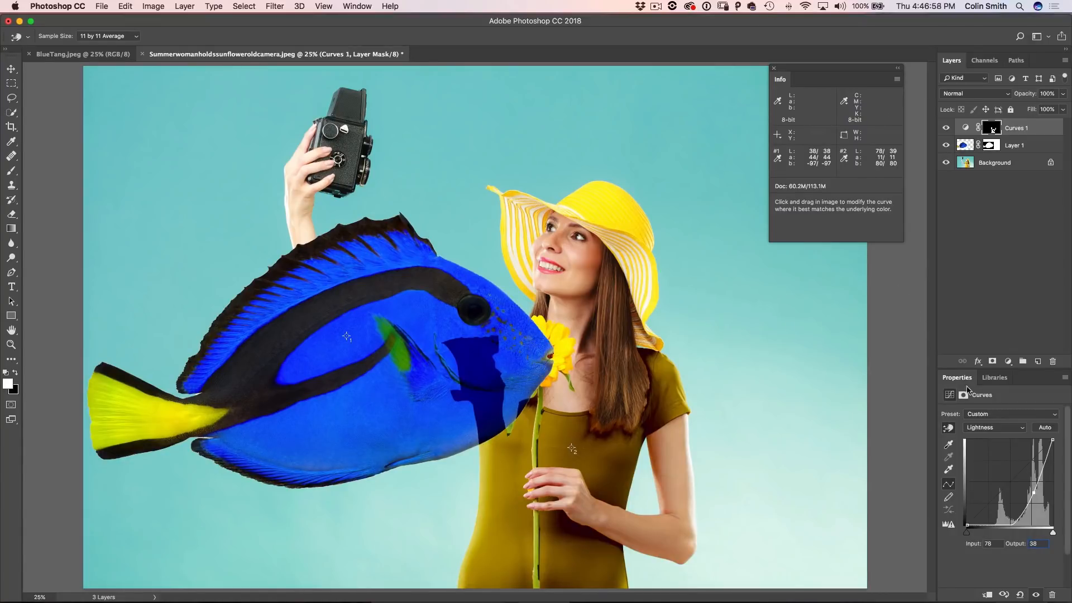
# Step: Switch the Curves channel to a, then to b
pyautogui.click(994, 427)
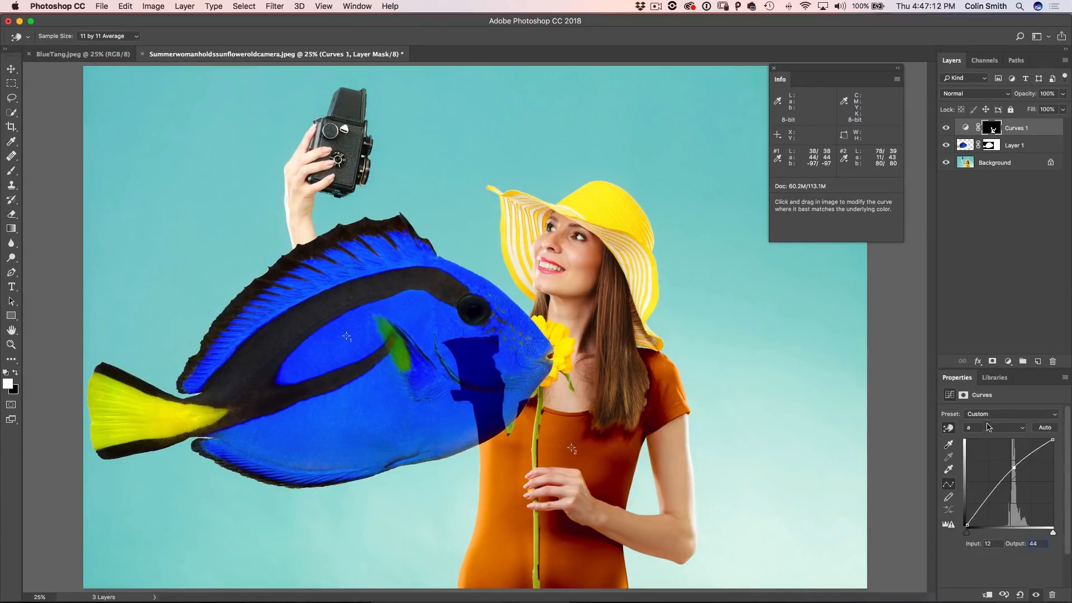
pyautogui.click(994, 427)
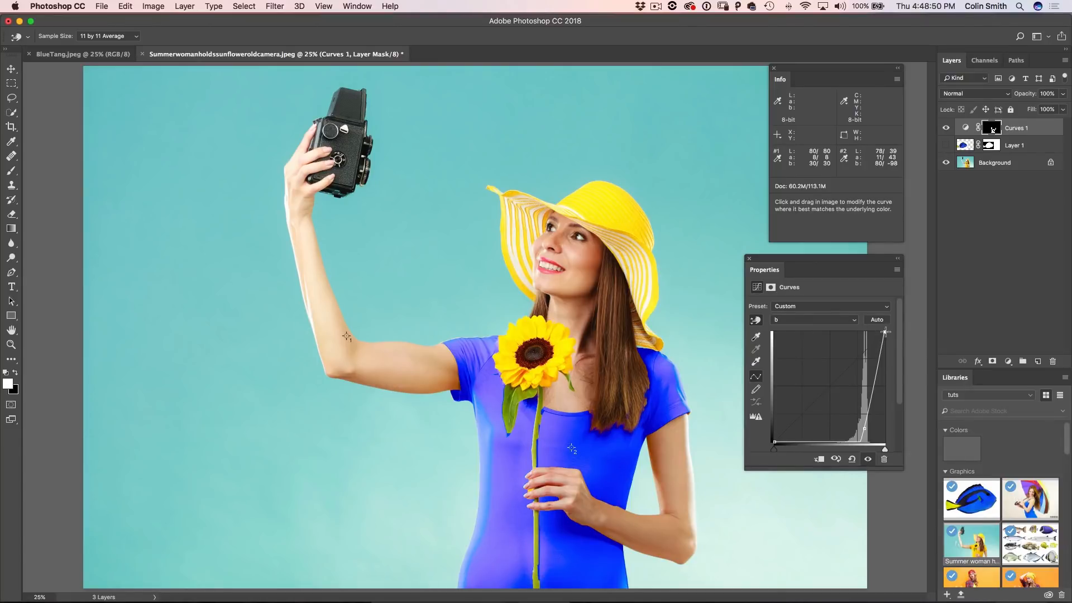
# Step: Drag the b-channel curve point down until the dress reads about b -97
pyautogui.moveTo(883, 332); pyautogui.dragTo(883, 362)
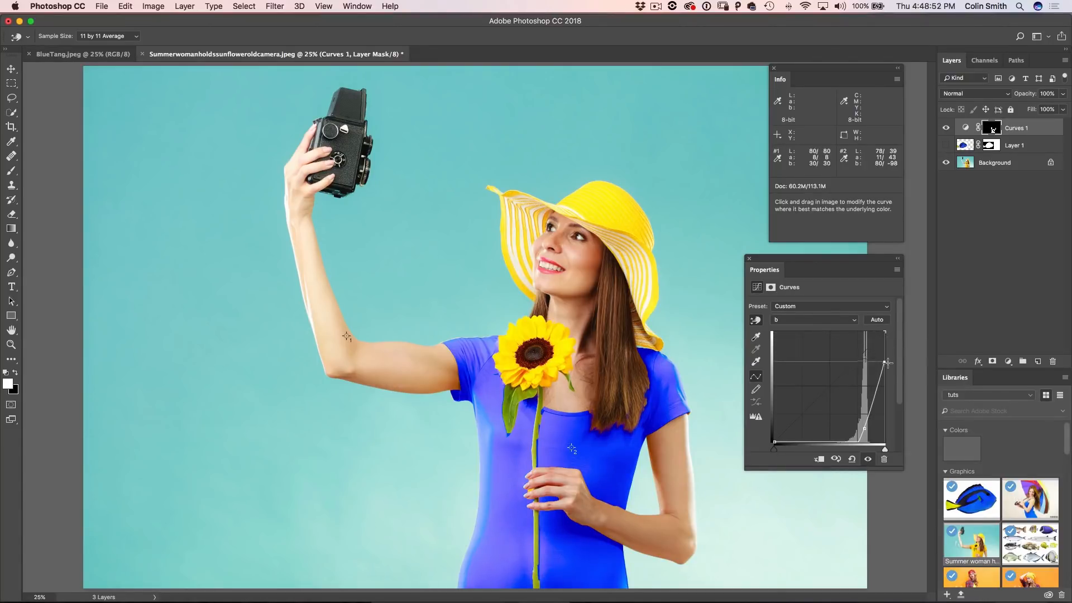
pyautogui.moveTo(885, 363); pyautogui.dragTo(888, 398)
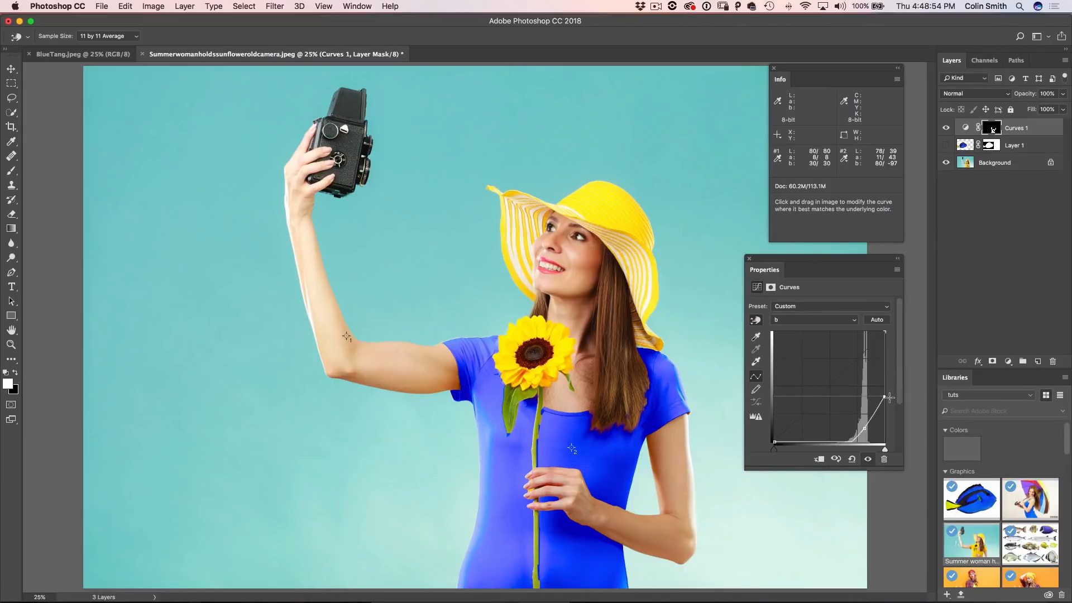
pyautogui.moveTo(889, 396); pyautogui.dragTo(885, 417)
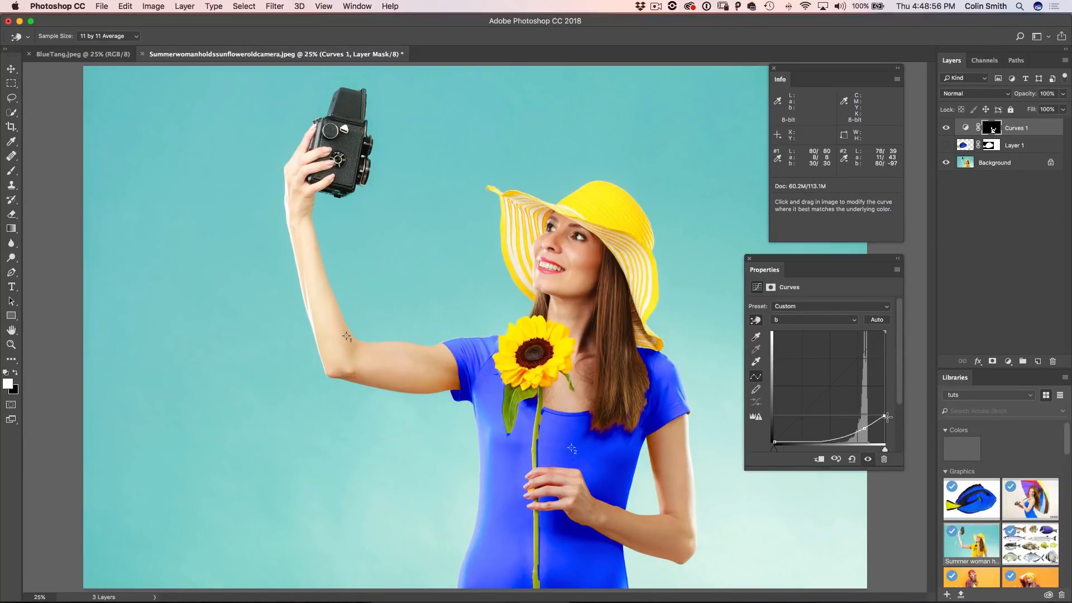
pyautogui.moveTo(883, 415); pyautogui.dragTo(883, 430)
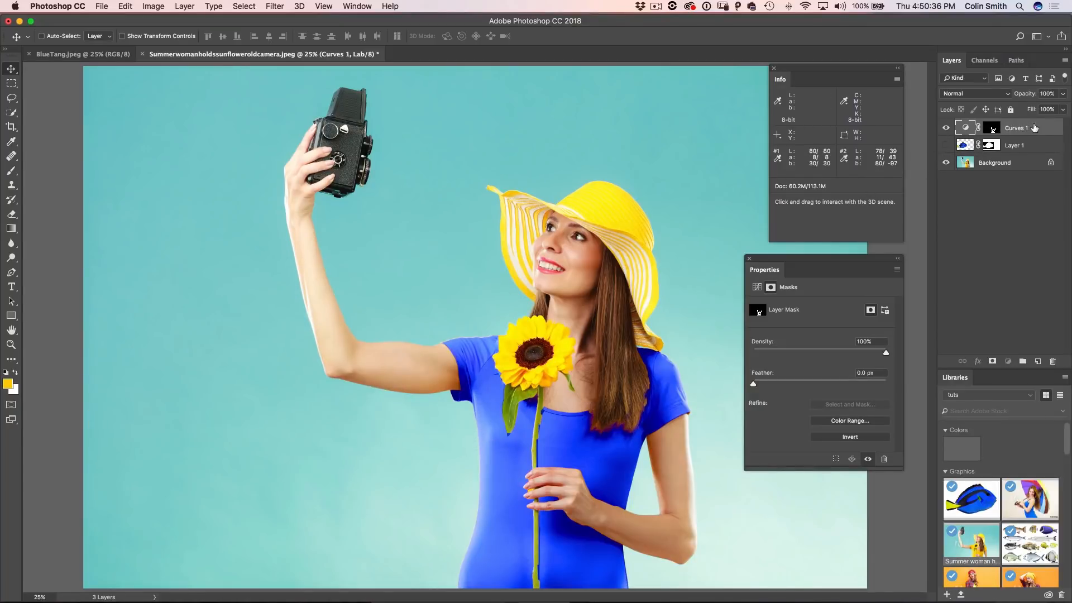
# Step: Merge the Curves 1 dress adjustment down into Background, leaving Layer 1 with the fish visible
pyautogui.click(991, 145)
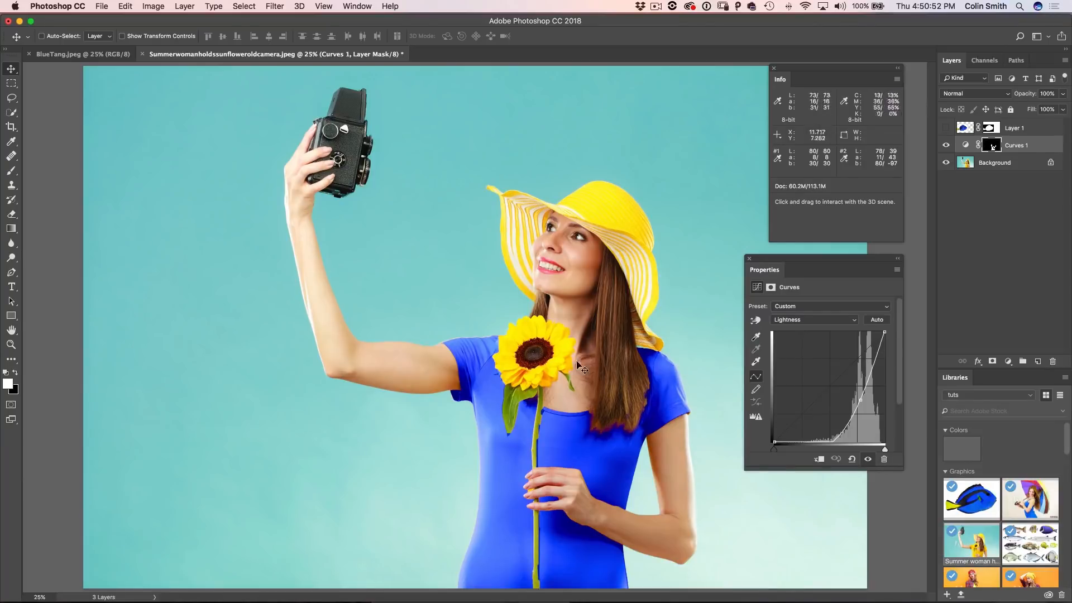
pyautogui.moveTo(684, 321)
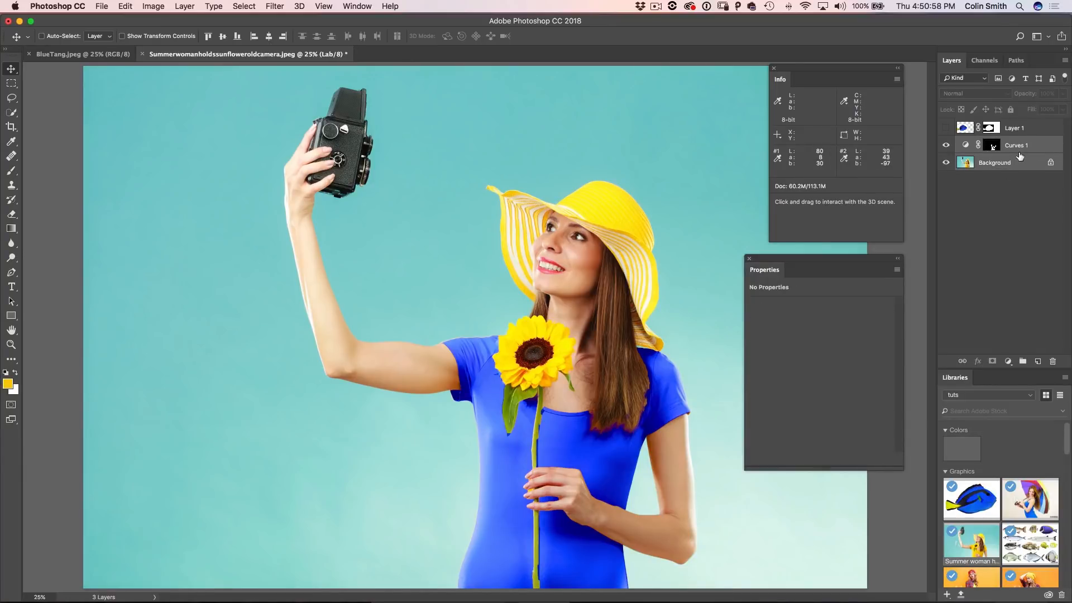
pyautogui.click(41, 36)
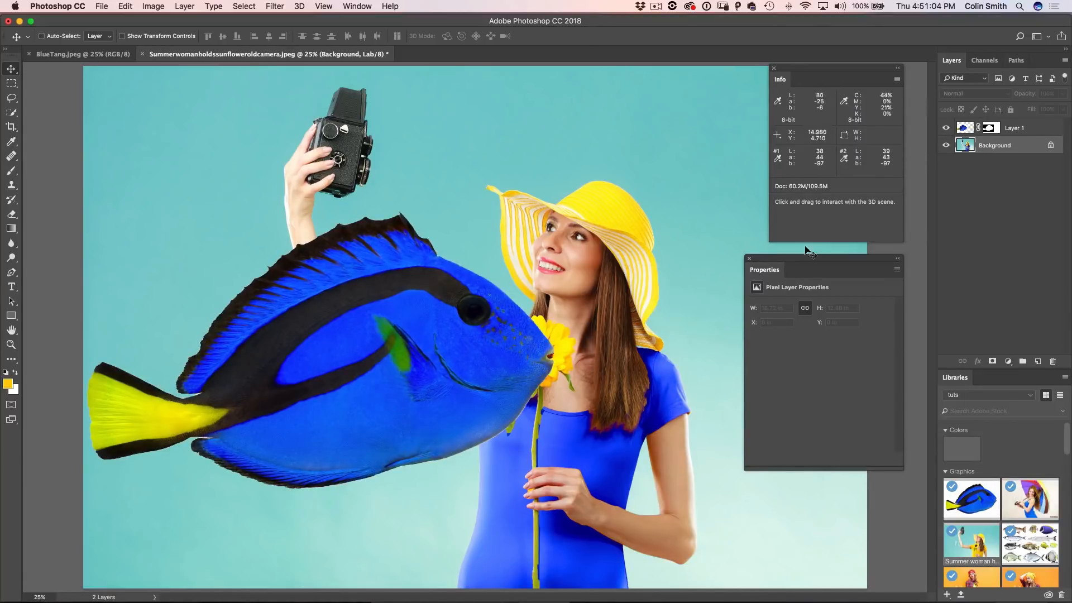
pyautogui.moveTo(442, 155)
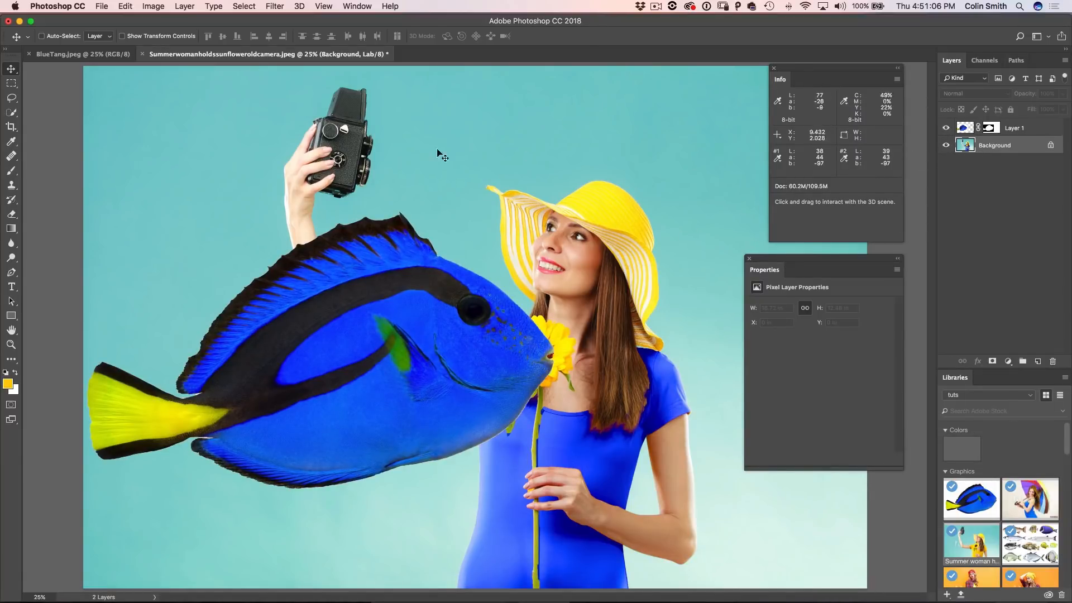
pyautogui.click(152, 6)
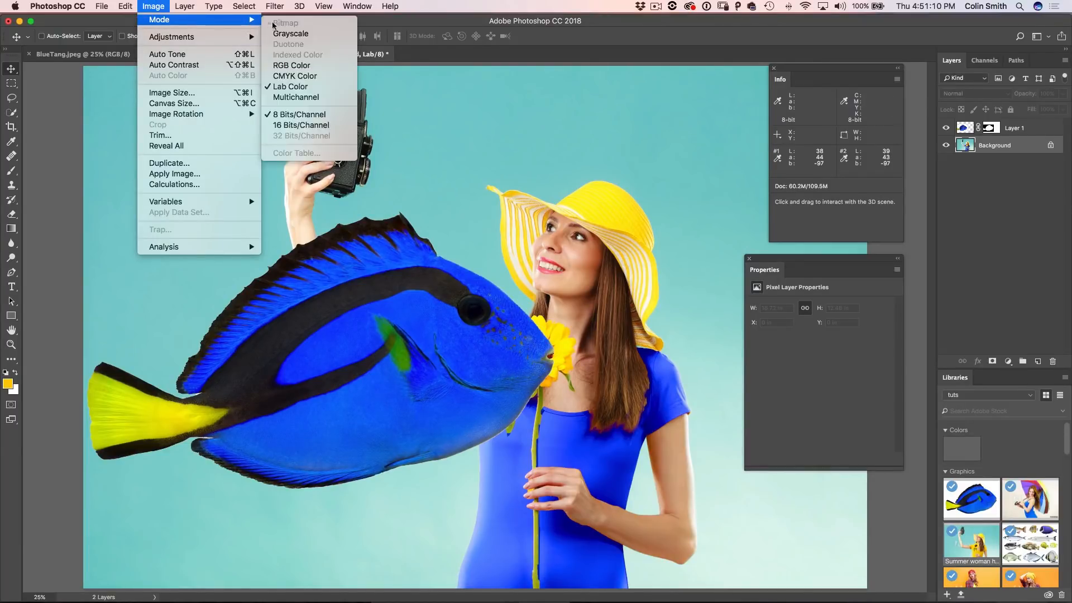
# Step: Switch the image mode from Lab Color to RGB Color, 8-bit
pyautogui.click(295, 76)
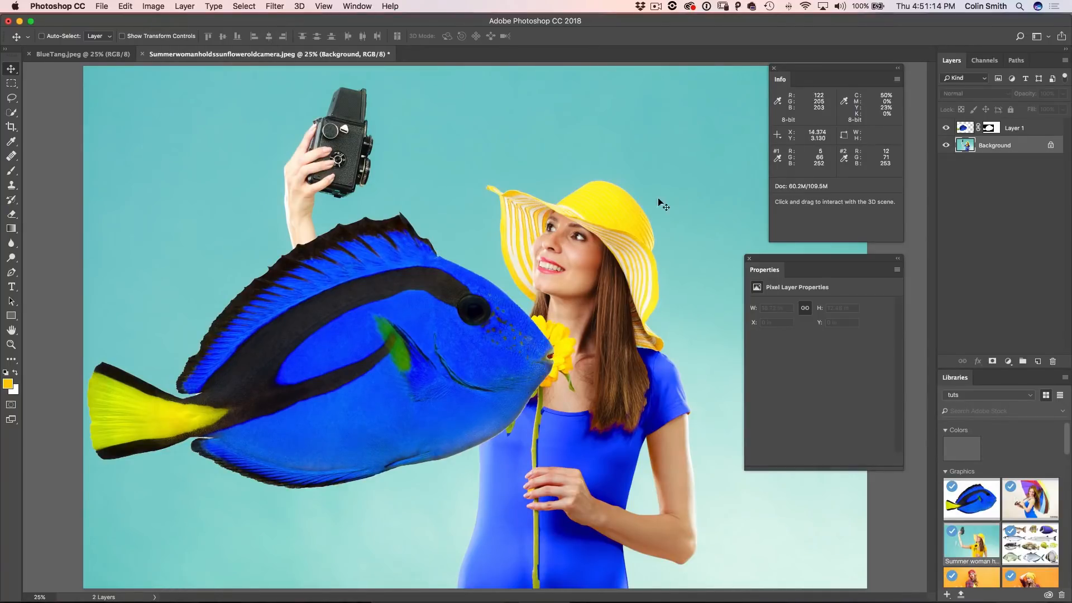
pyautogui.moveTo(559, 214)
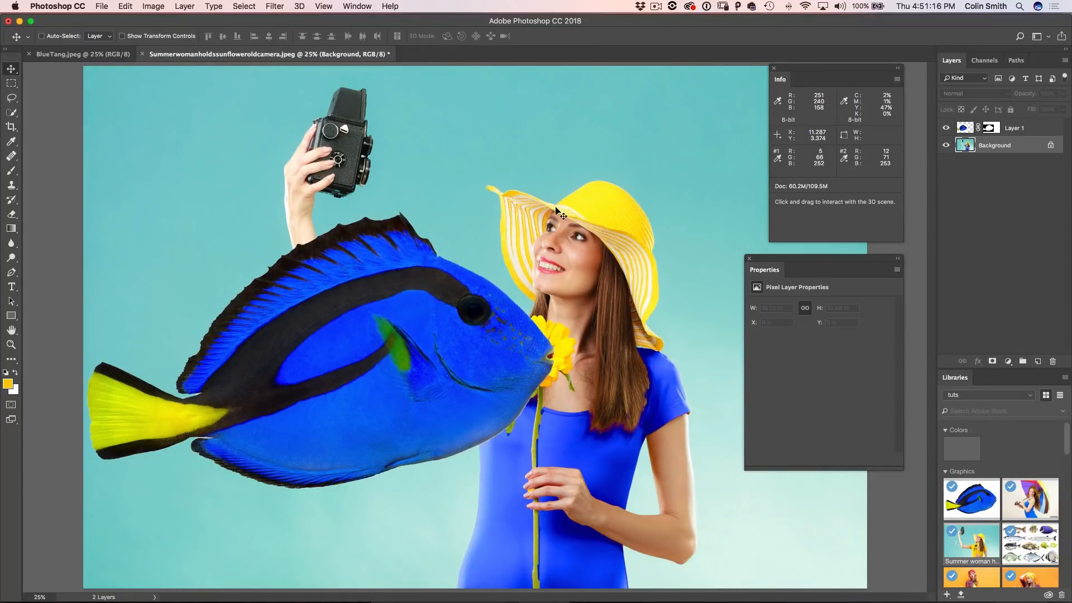